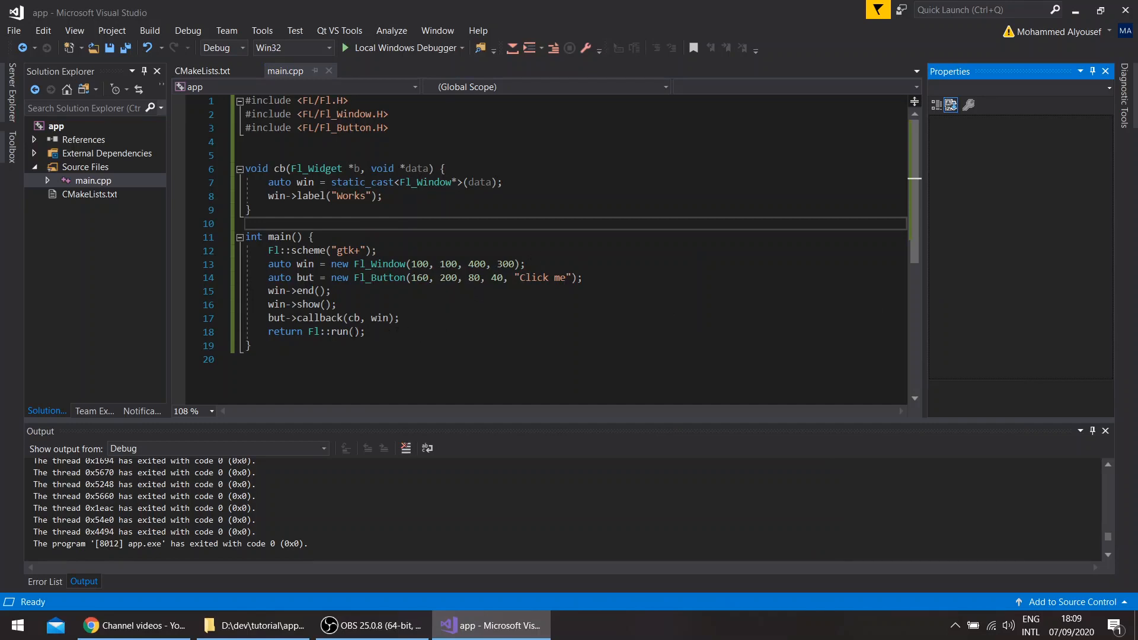
mouse_move(334, 561)
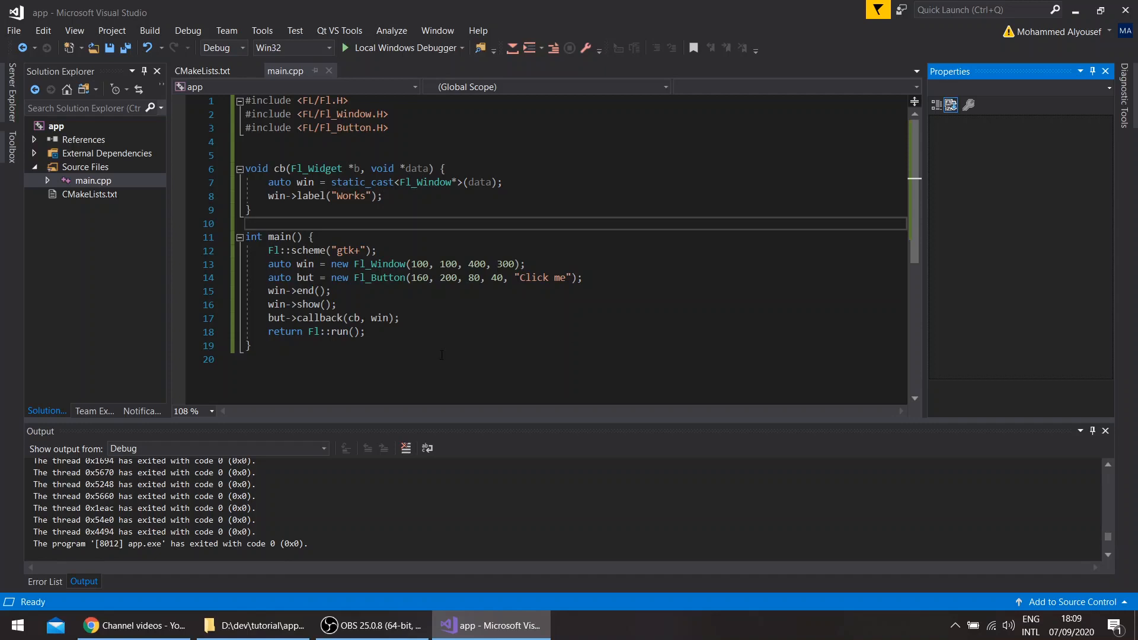
Focus main.cpp and select the existing cb callback function
click(363, 332)
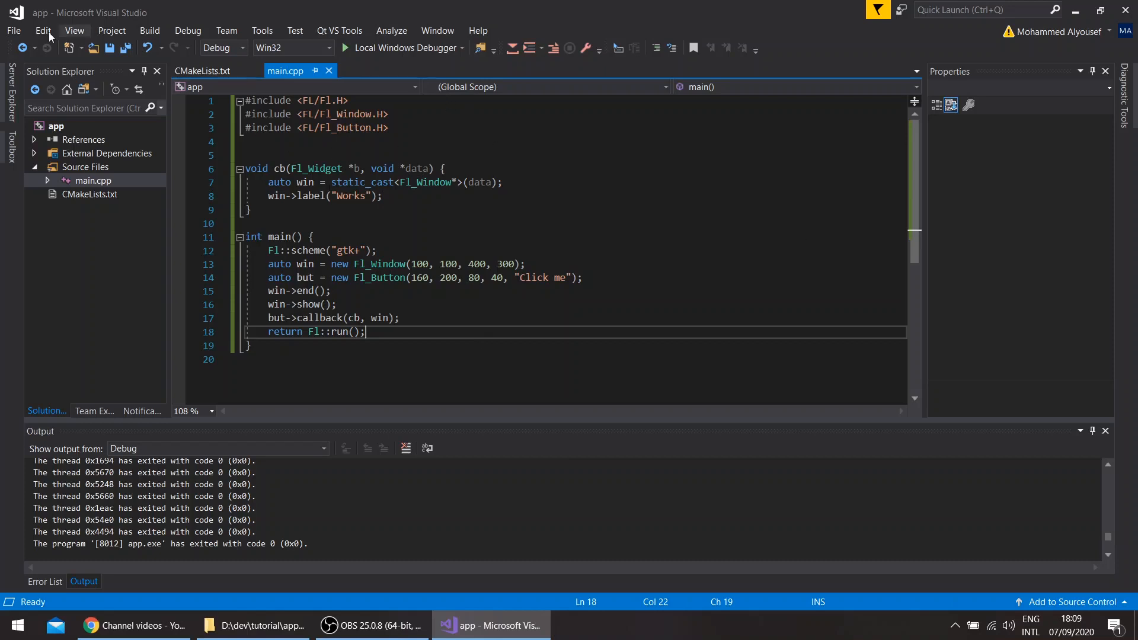
click(14, 31)
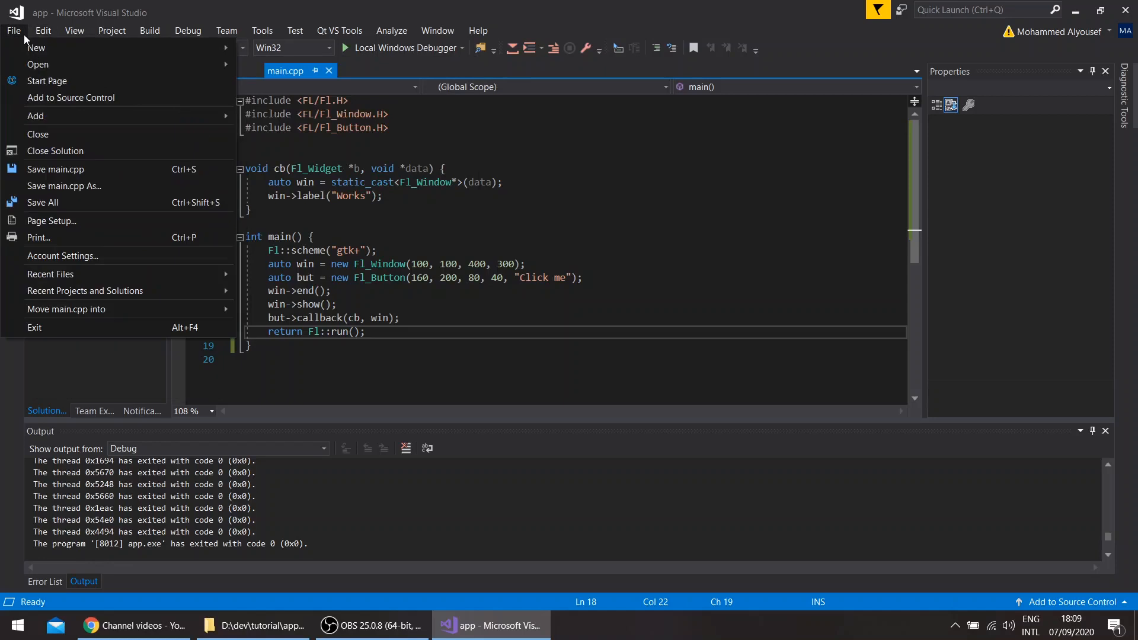
click(38, 64)
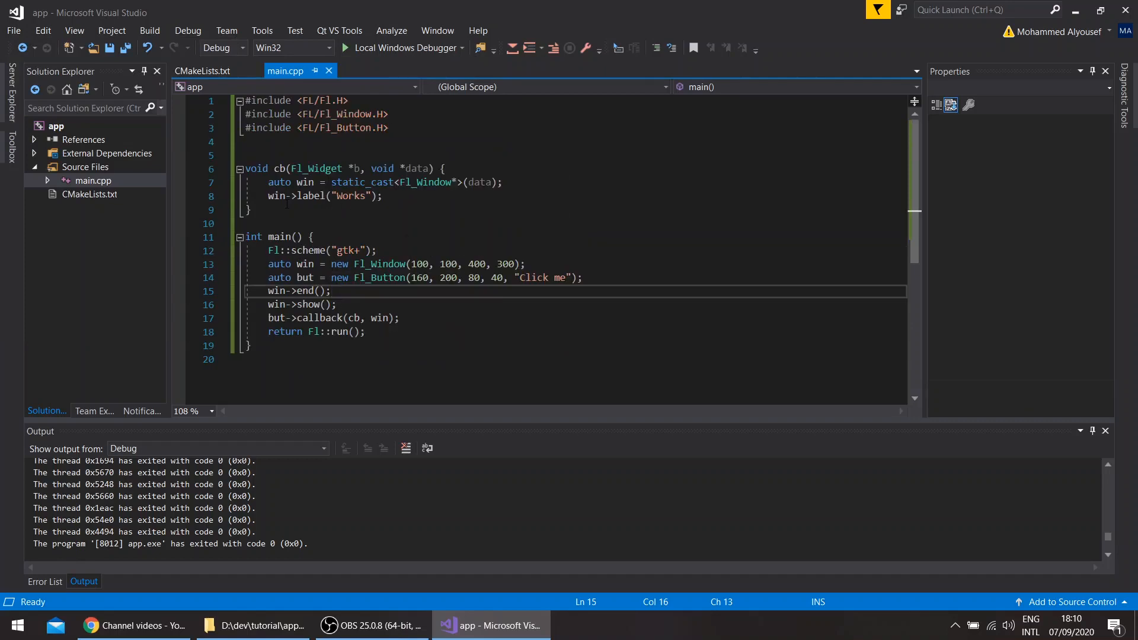
drag(246, 168, 251, 211)
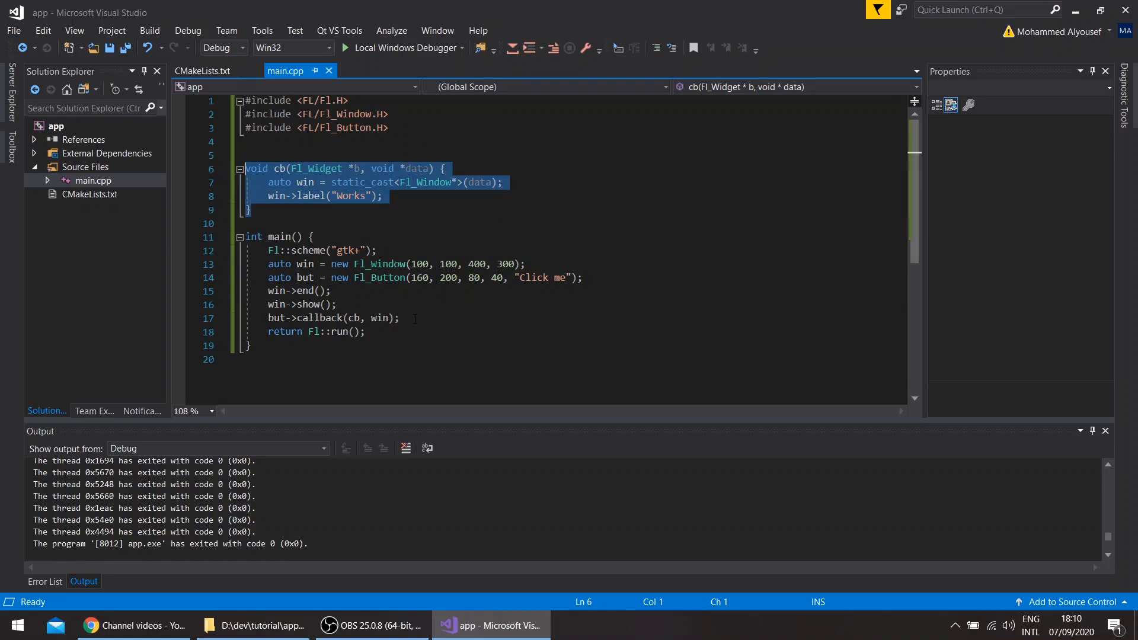
mouse_move(390, 318)
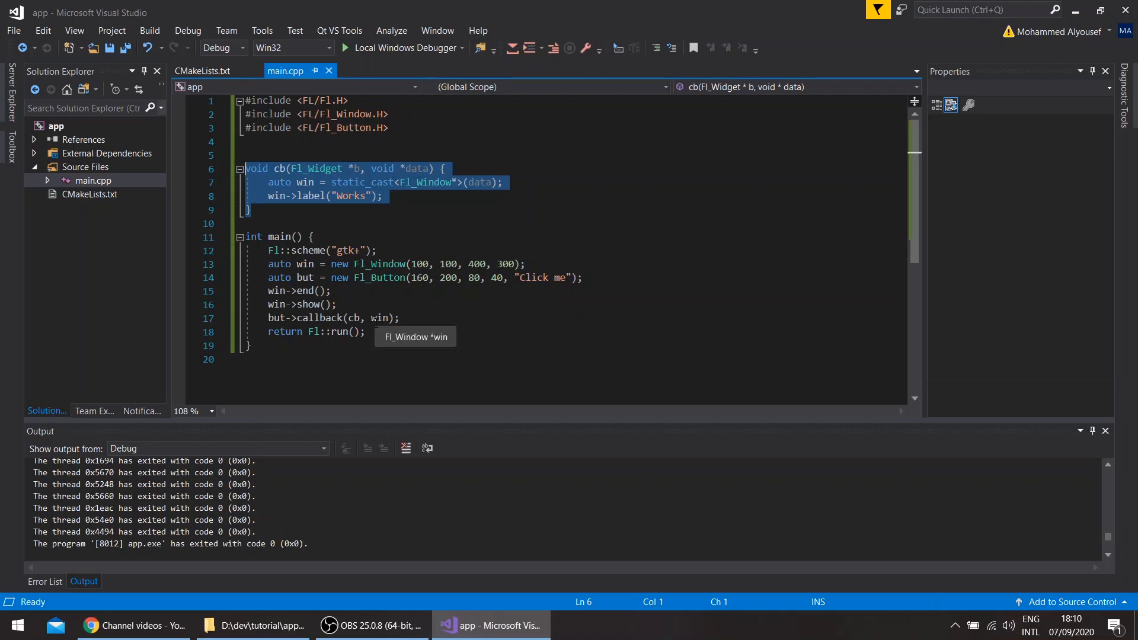
mouse_move(316, 183)
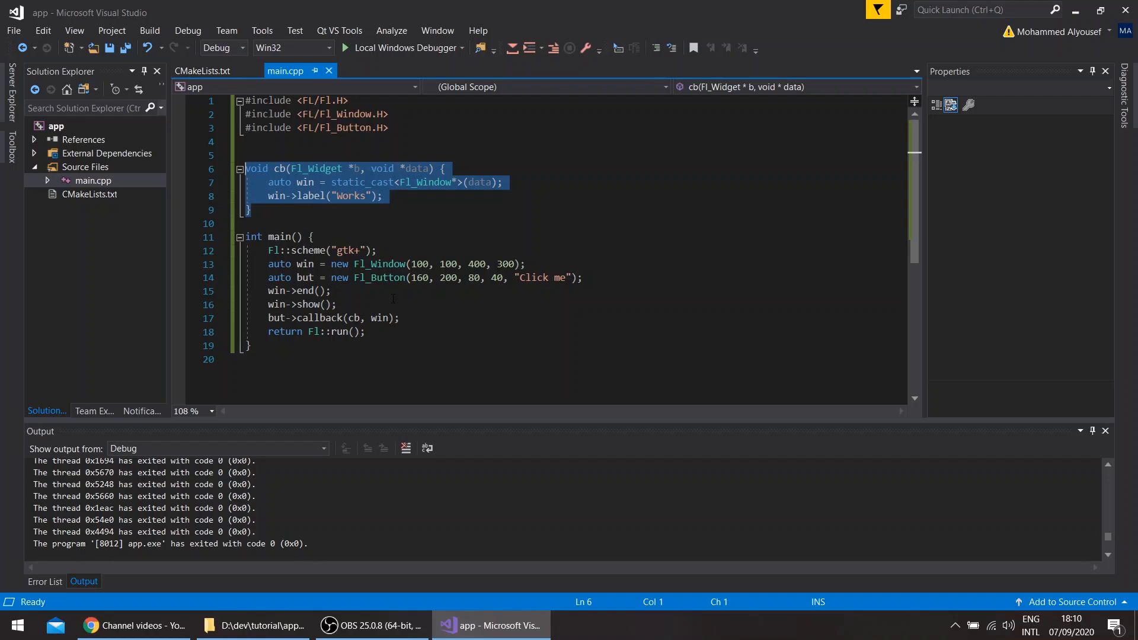
mouse_move(369, 184)
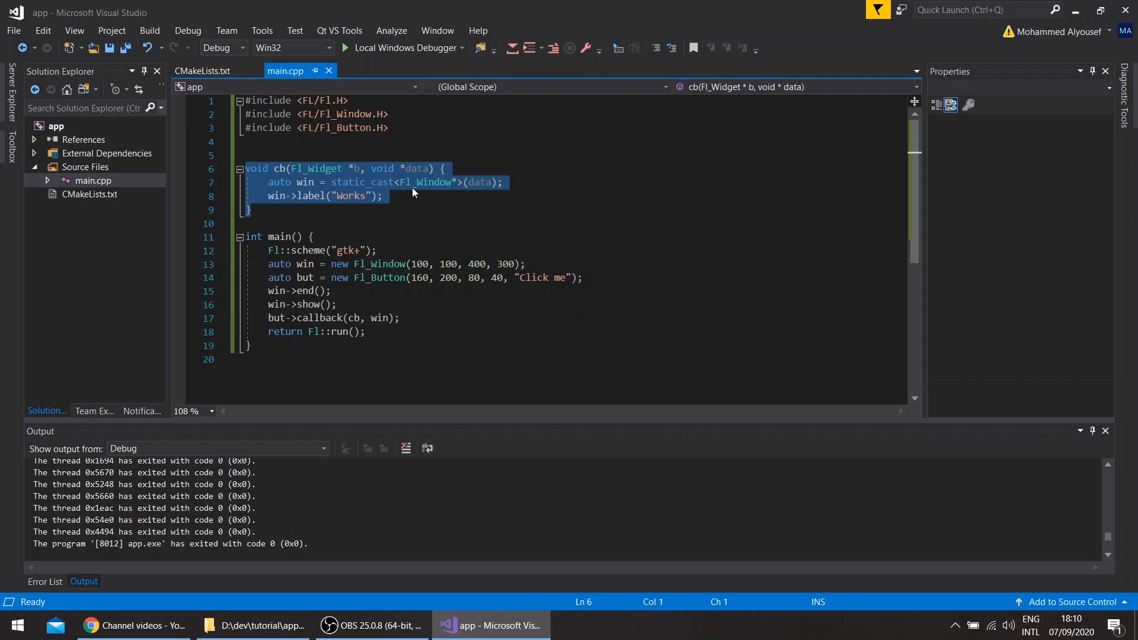
mouse_move(398, 172)
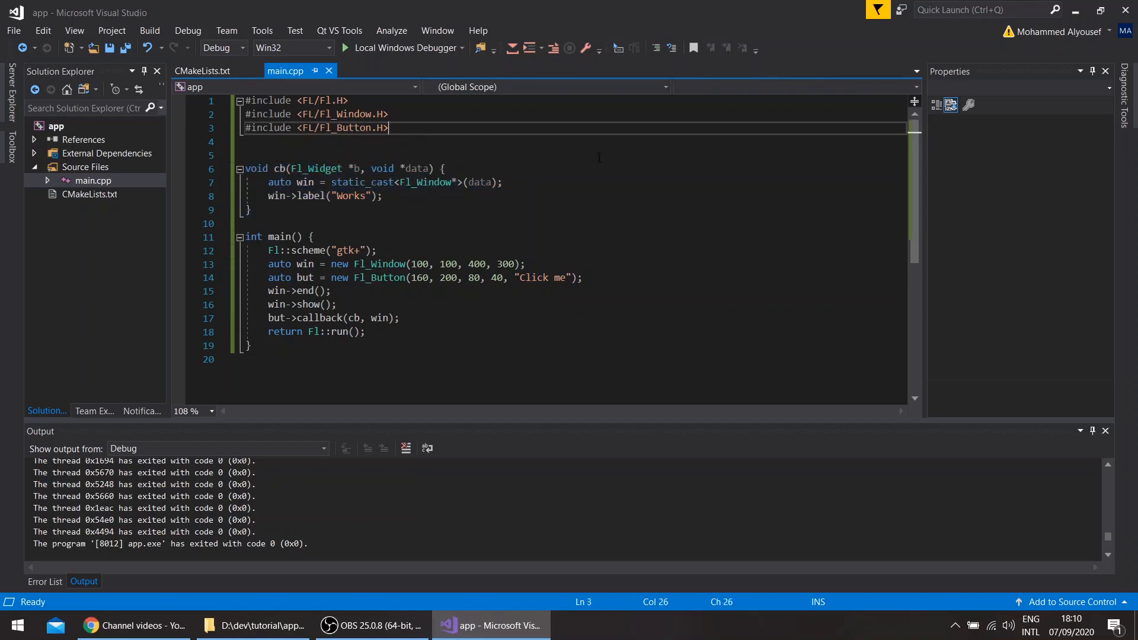
Add #include <functional> after the existing includes
text(#include <>)
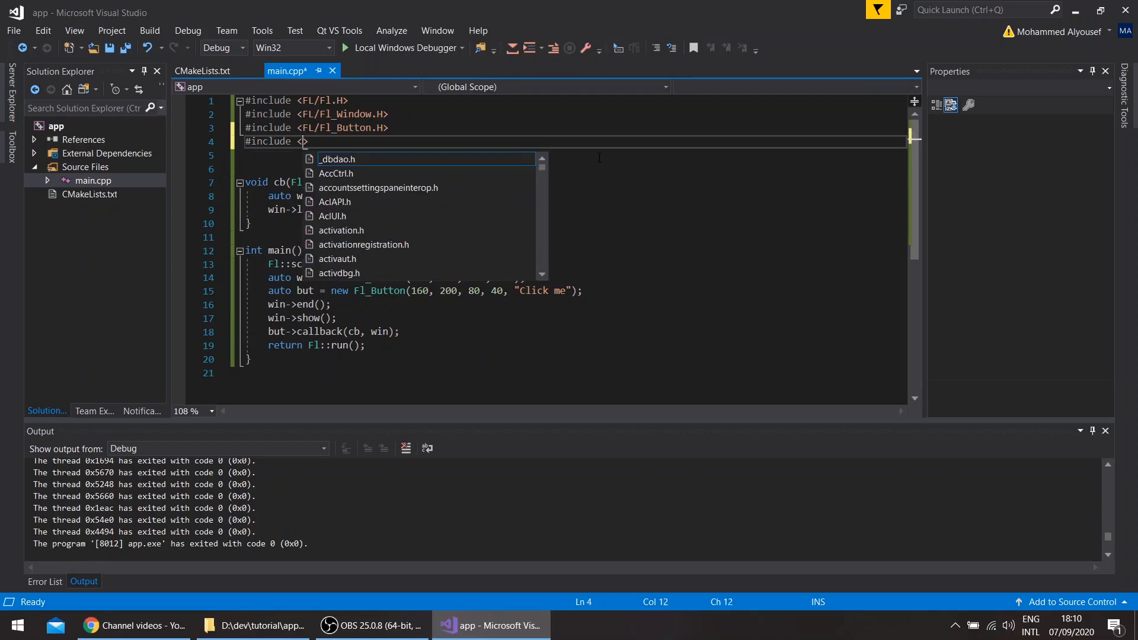
text(functional)
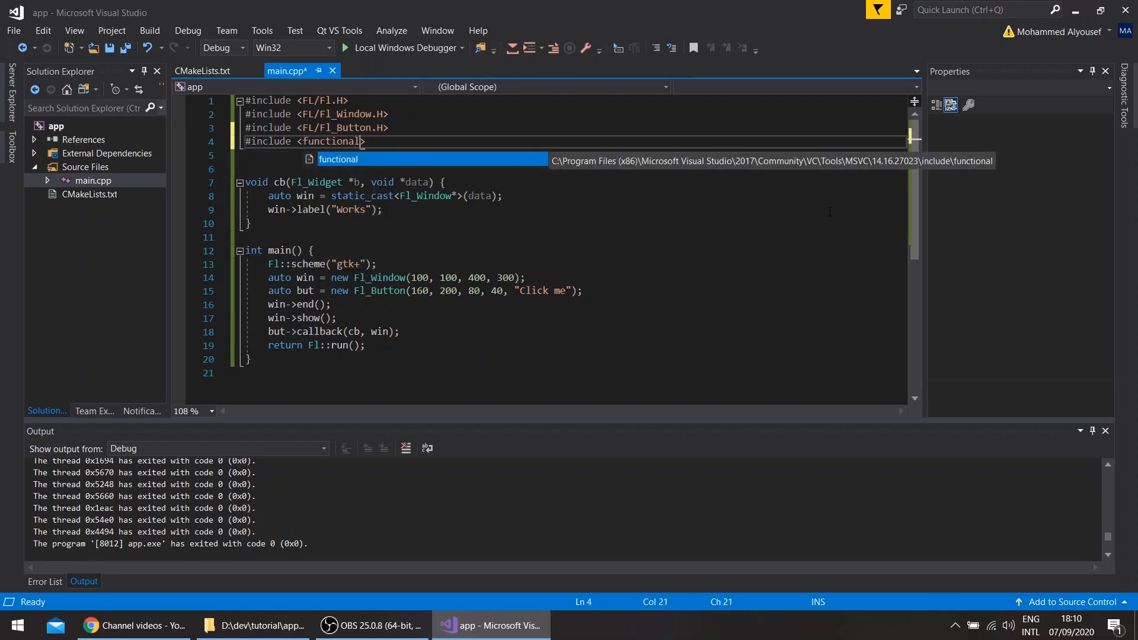
key(Enter)
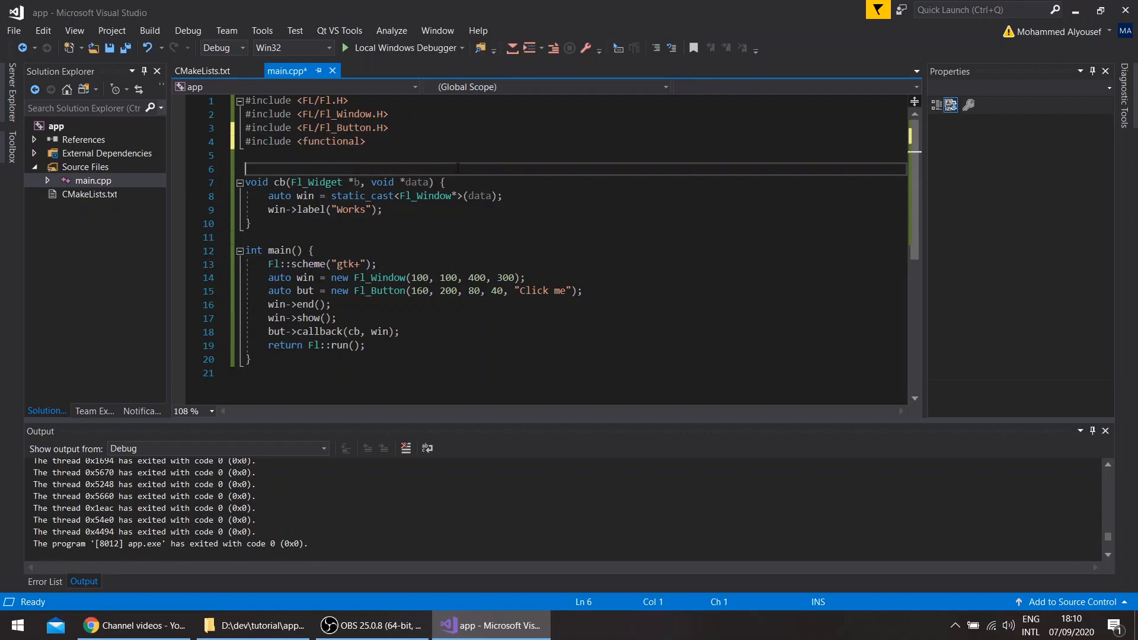
Declare the alias using cb = std::function<void()>; above the callback
text(using)
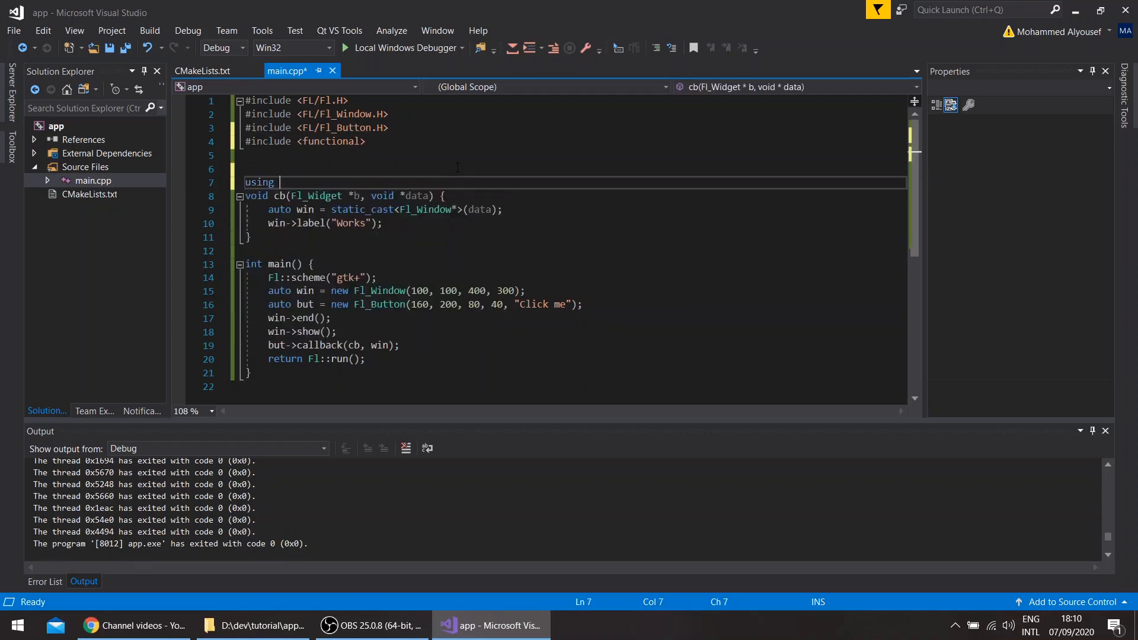
text(cb = std)
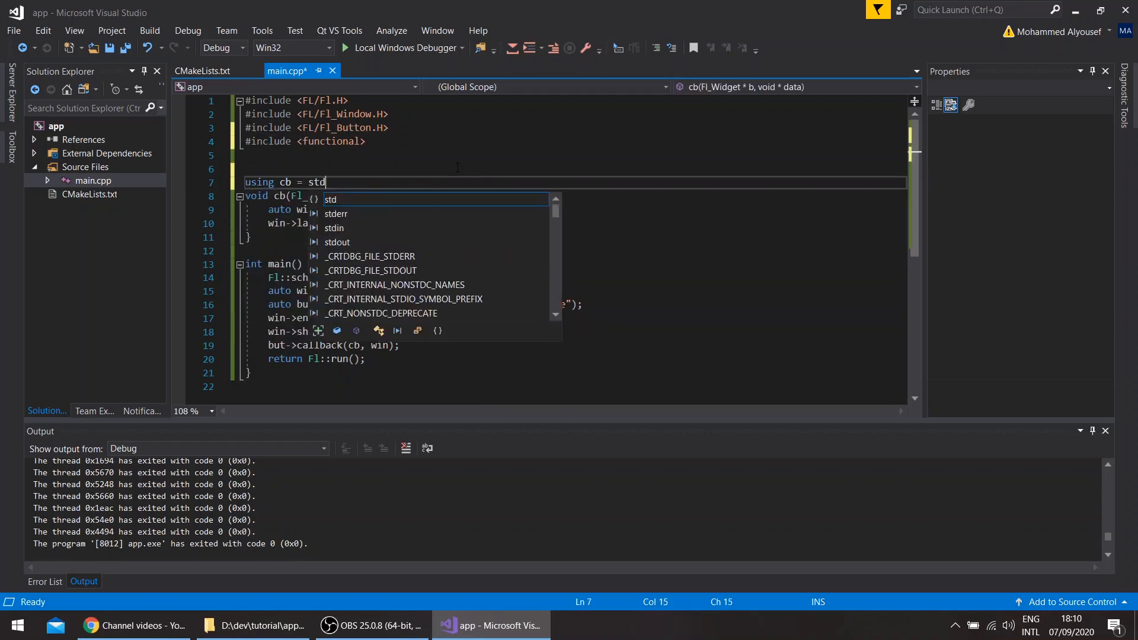
text(::function<v)
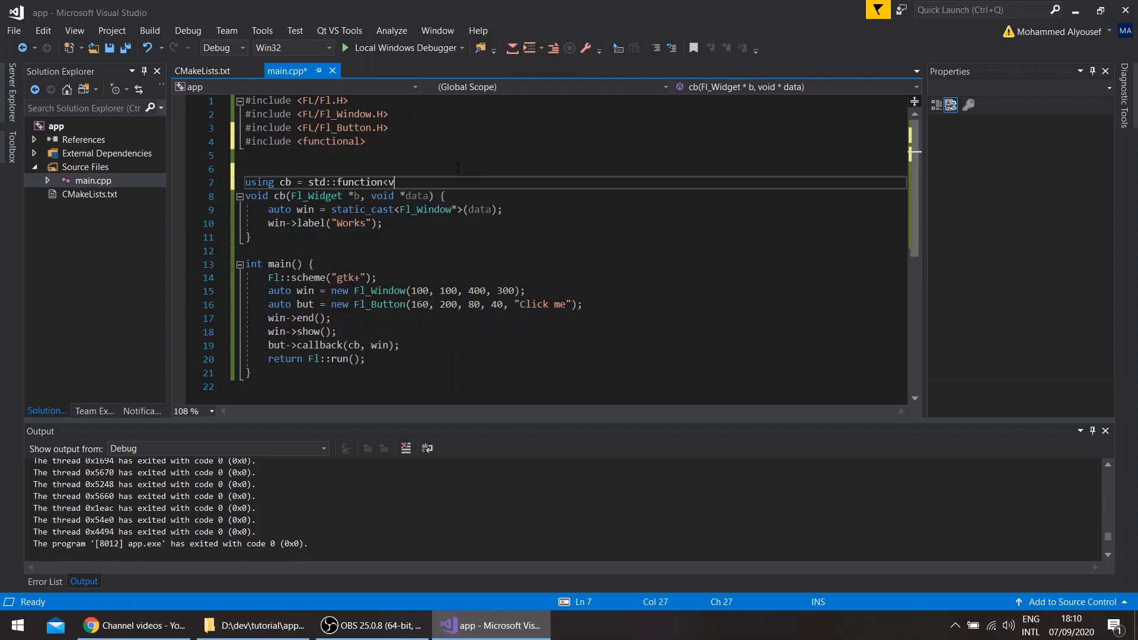
text(oid()<)
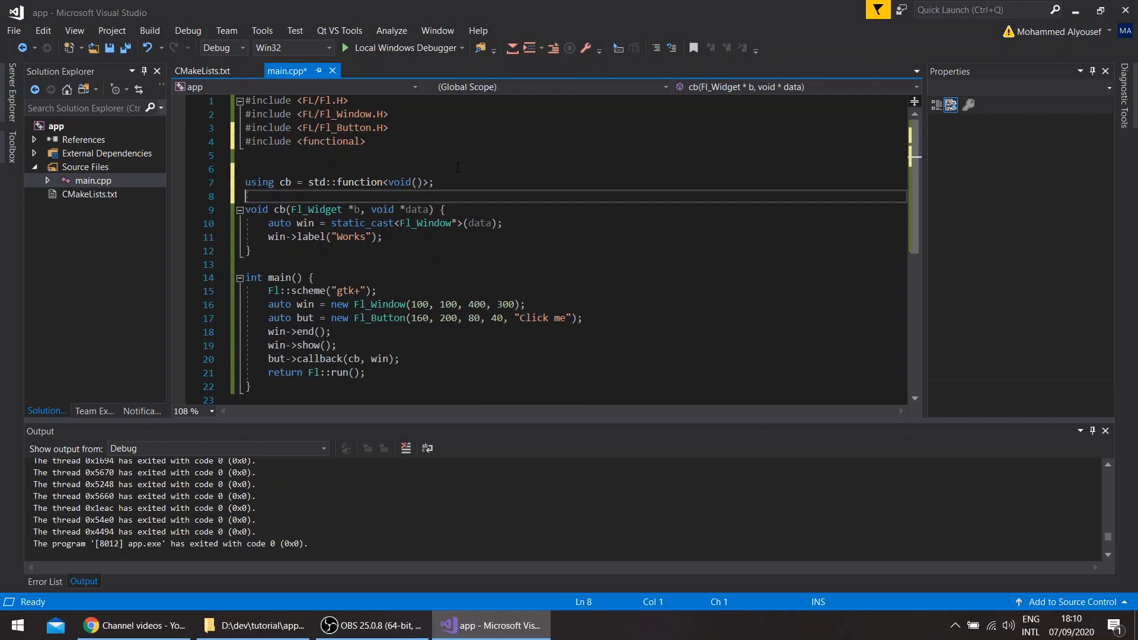
Rename the callback function from cb to my_cb
double_click(279, 210)
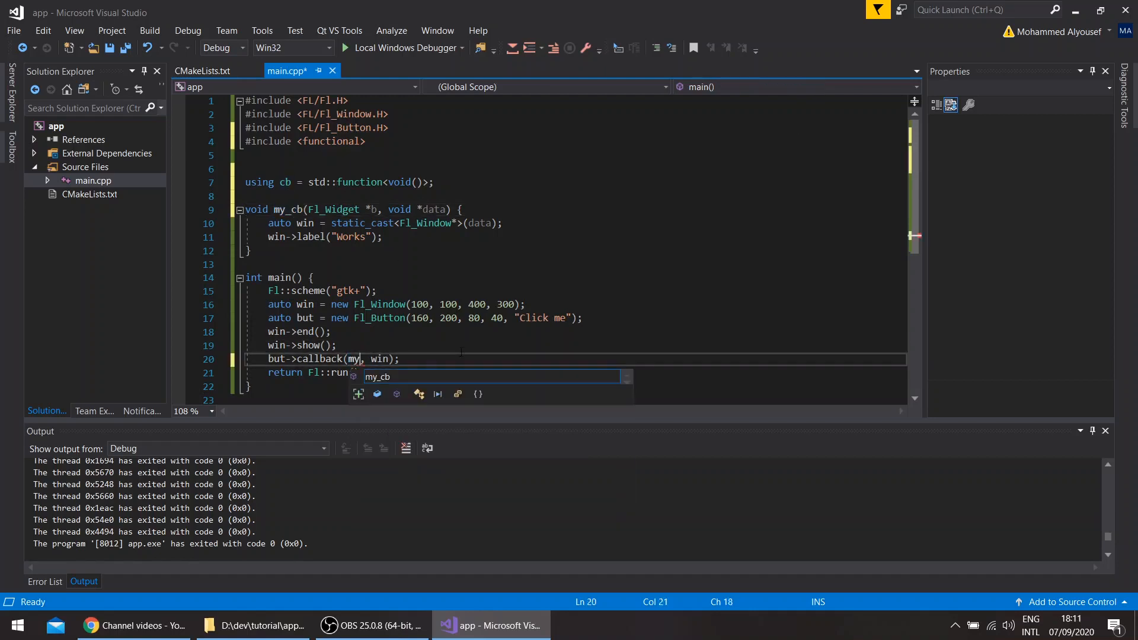
text(_cb)
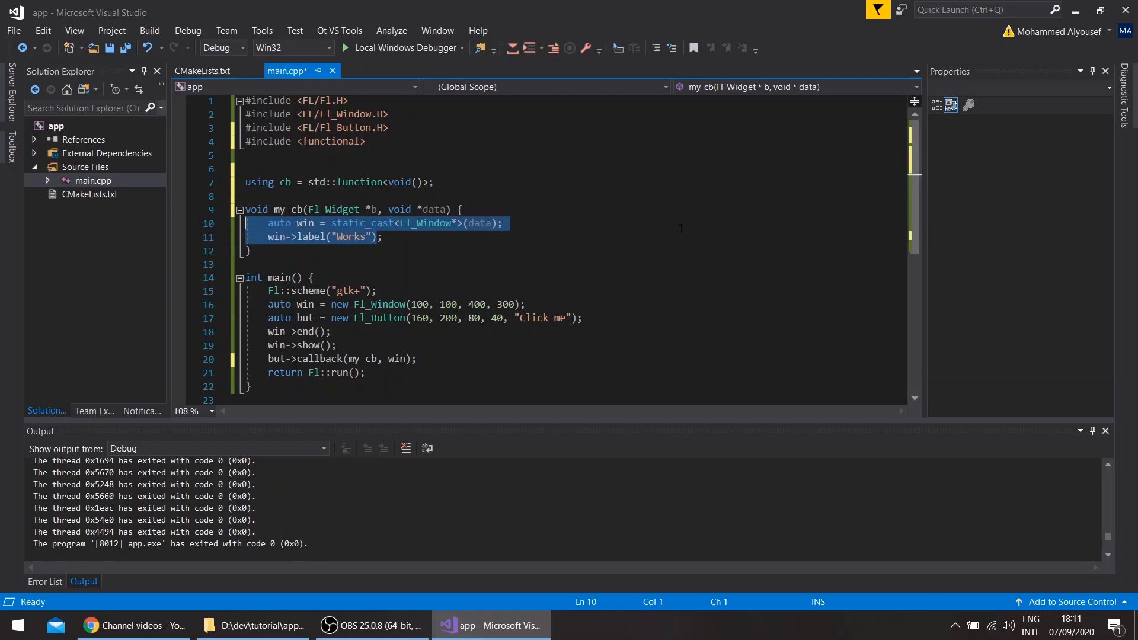
Replace the win argument to the button callback with new cb([] { })
click(397, 358)
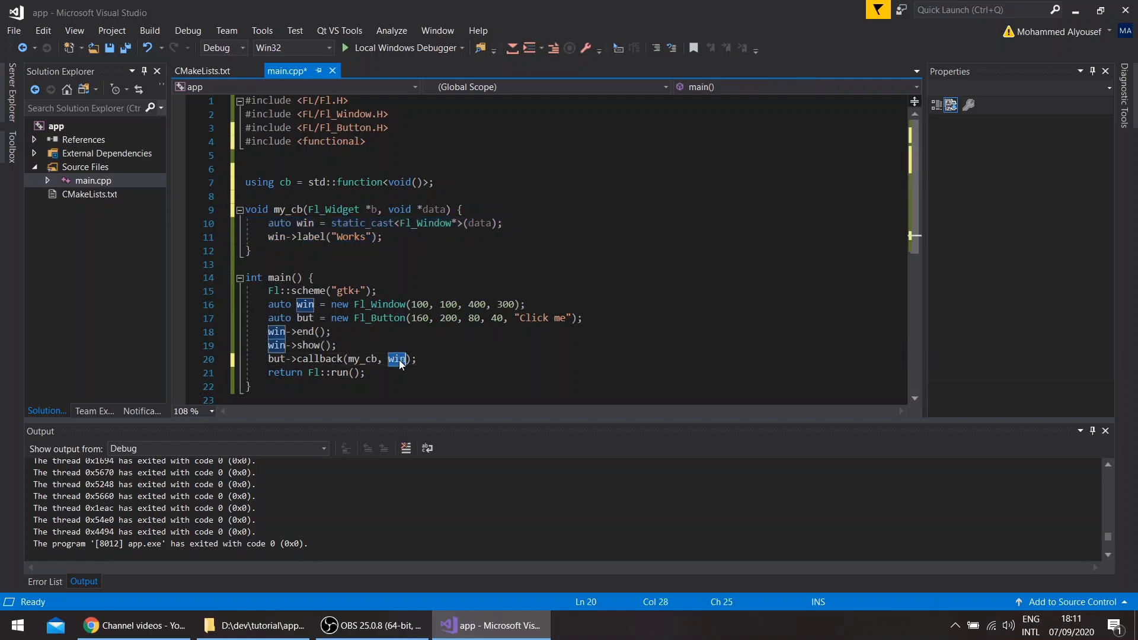
text(new)
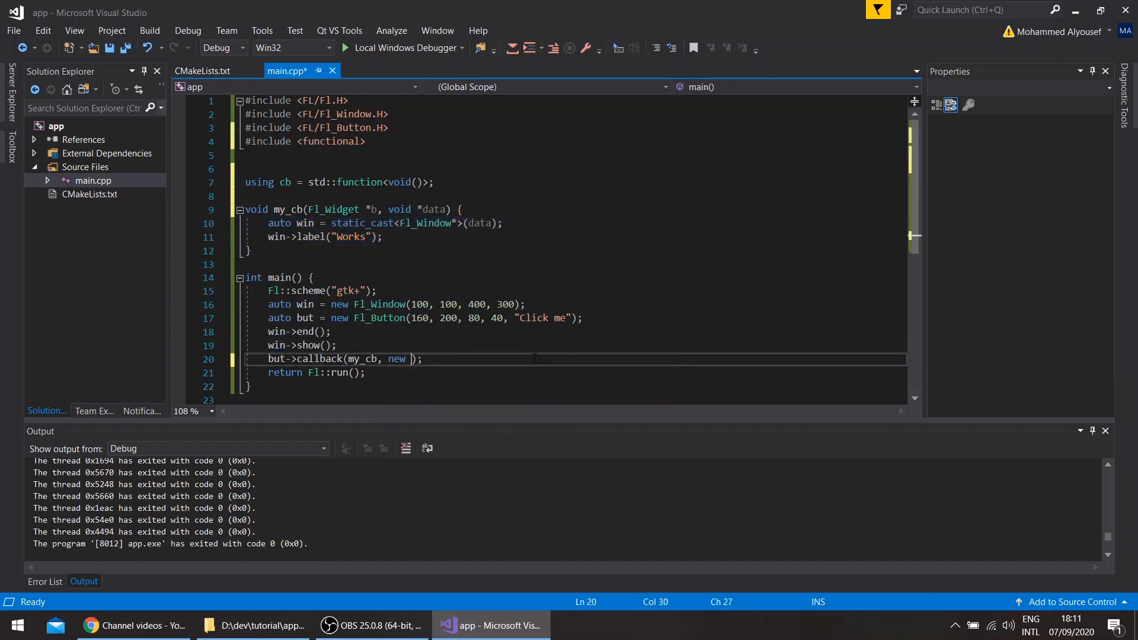
text(cb)
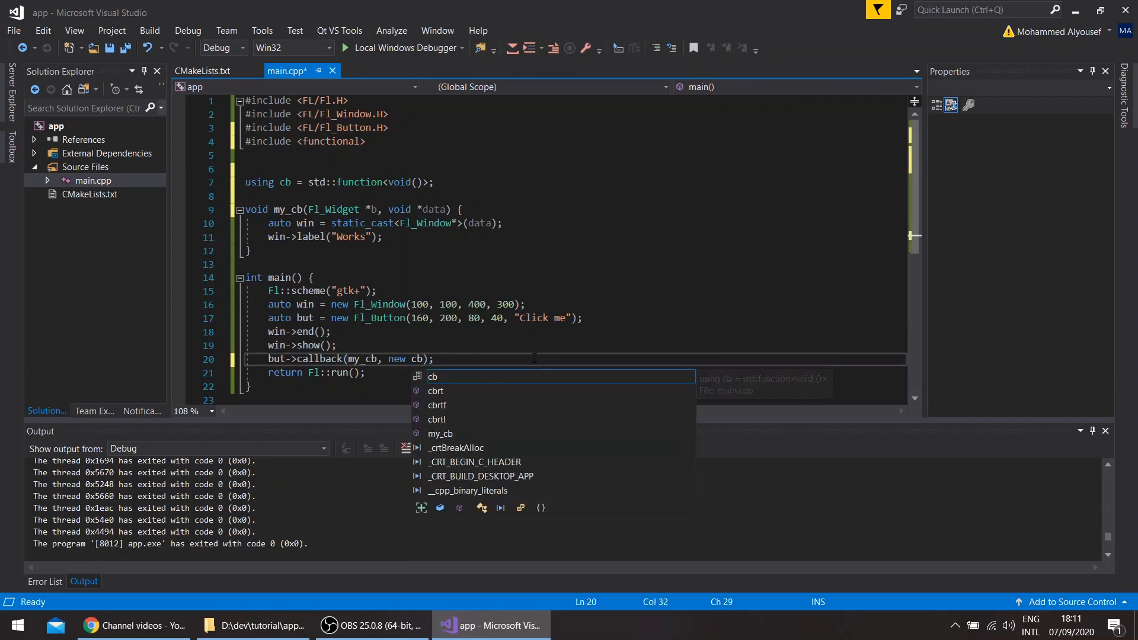
text(())
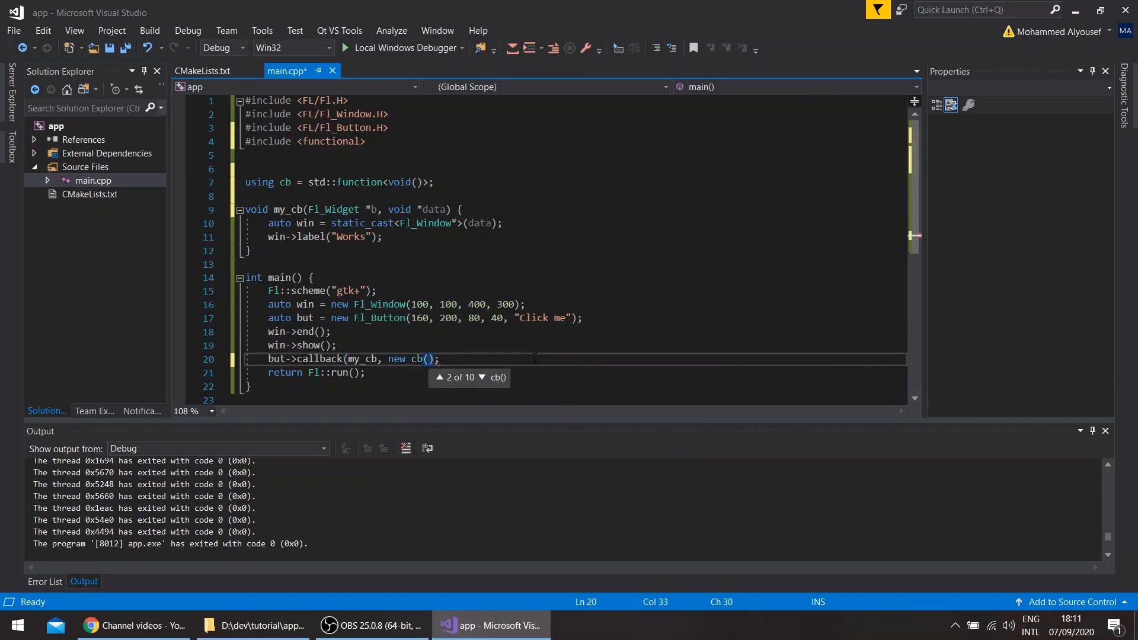
text([]))
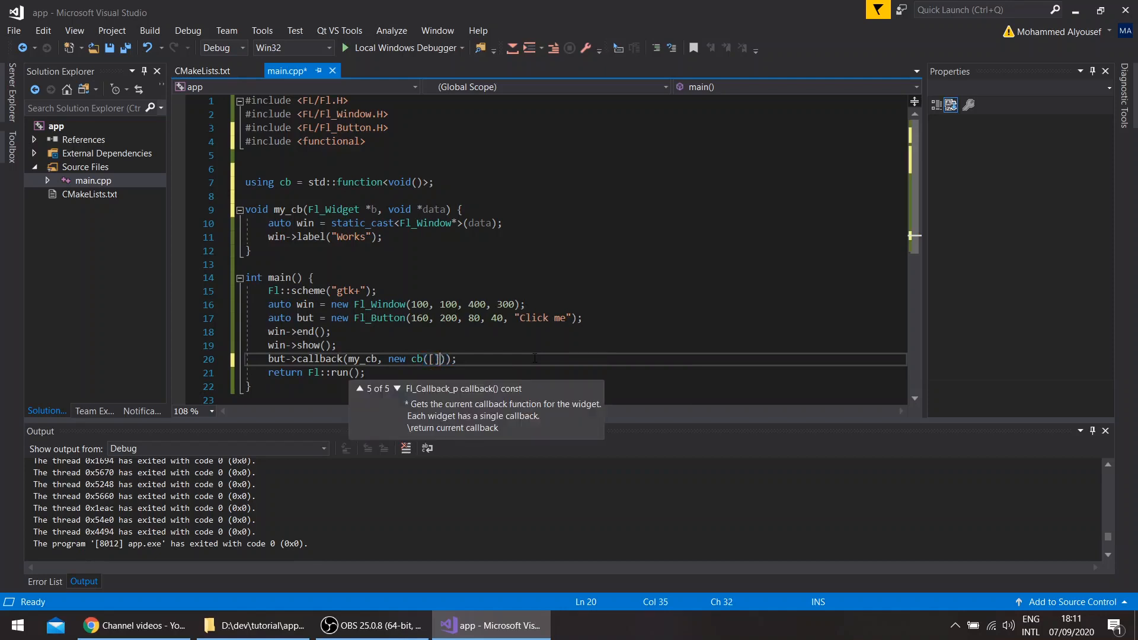
text({})
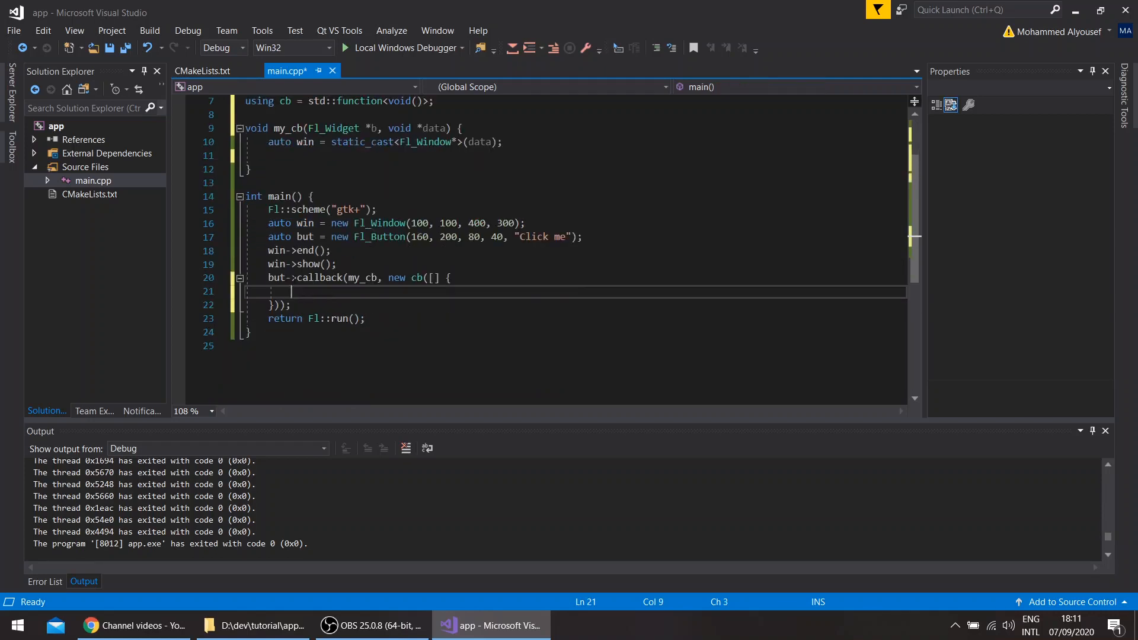
Put win->label("Works"); in the lambda body and capture by value with [=]
text(win->label("Works");)
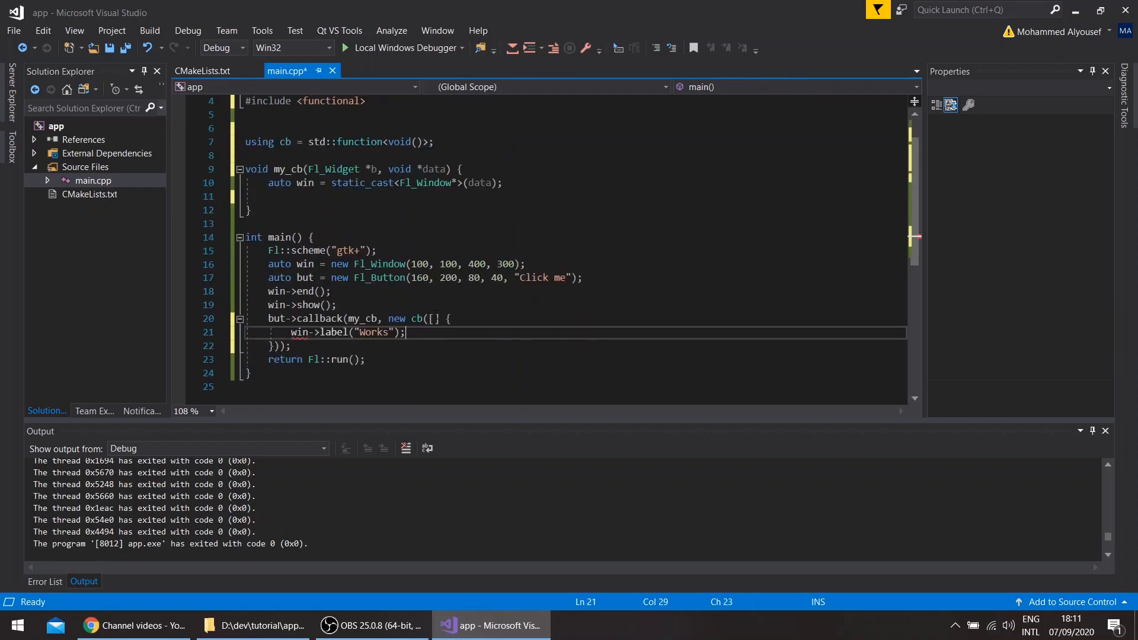
text(=)
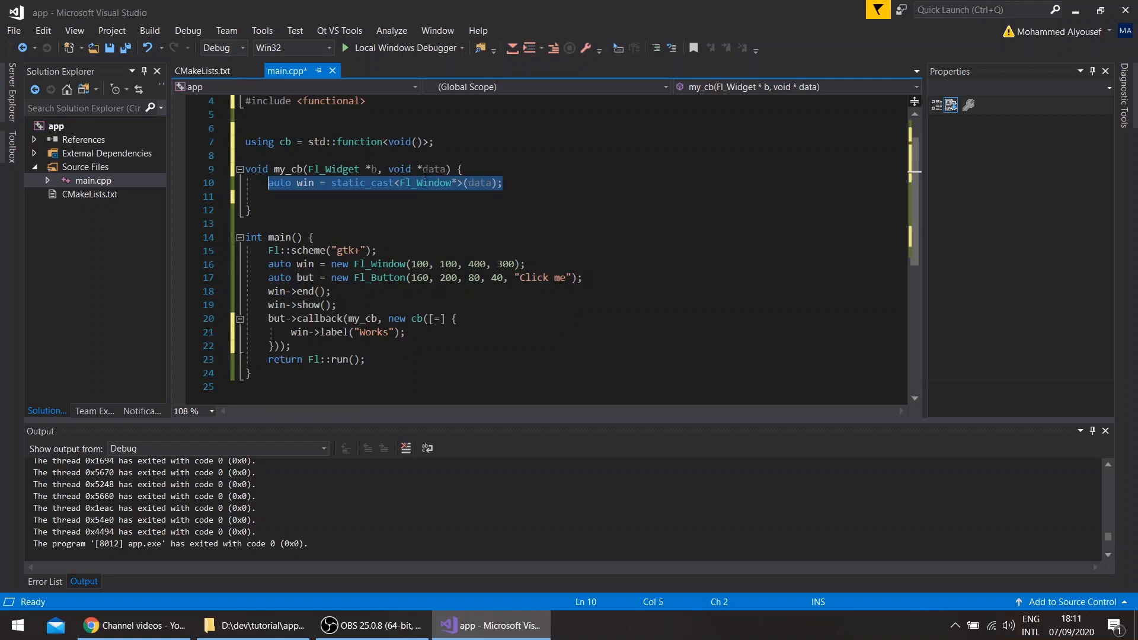
scroll(up, 3)
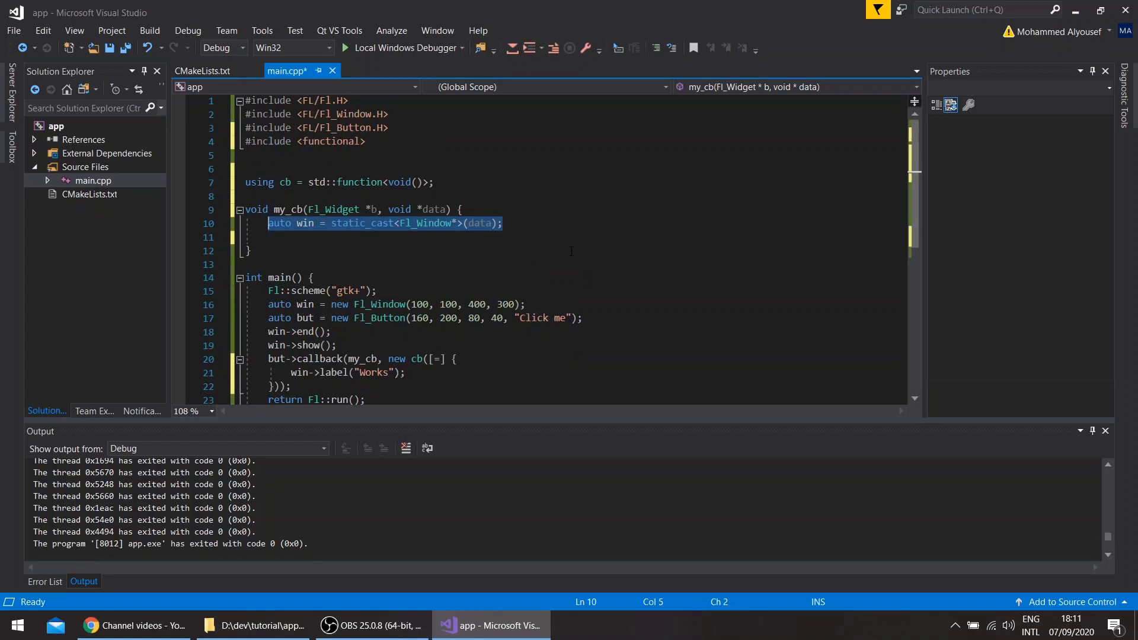
Replace the Fl_Window cast in my_cb with auto func = static_cast<cb*>
key(Delete)
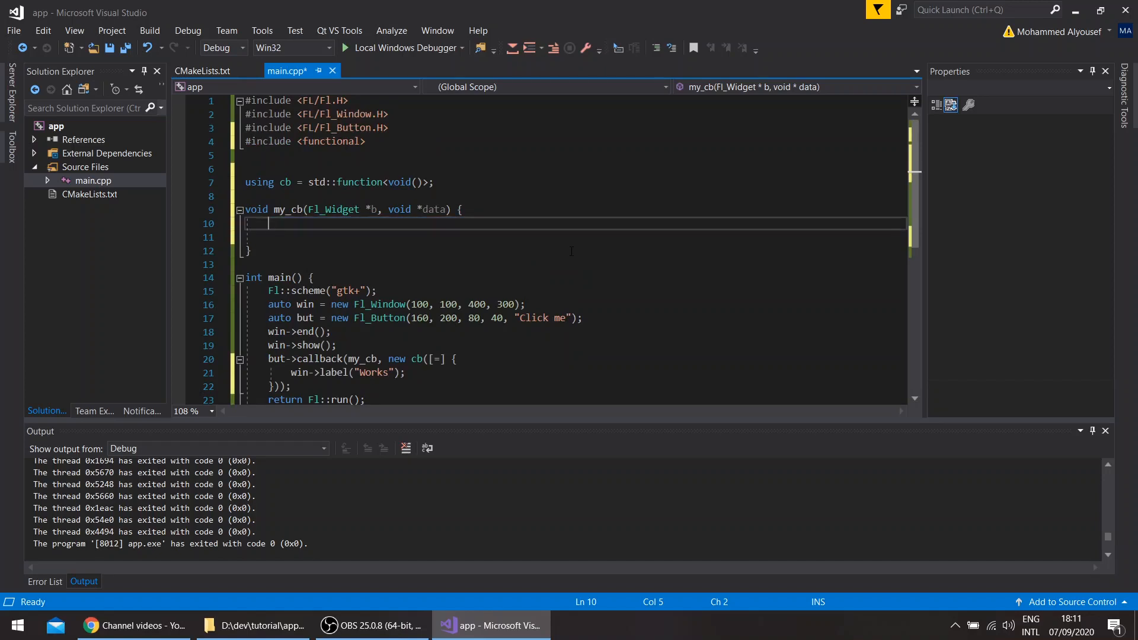
text(auto c)
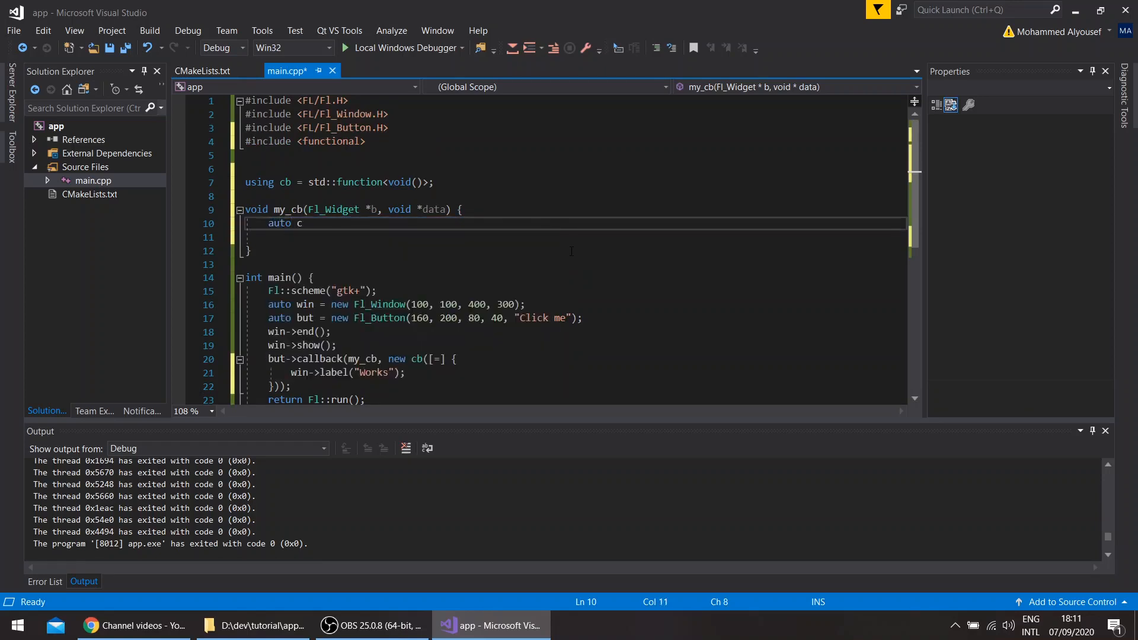
key(Backspace)
text(func =)
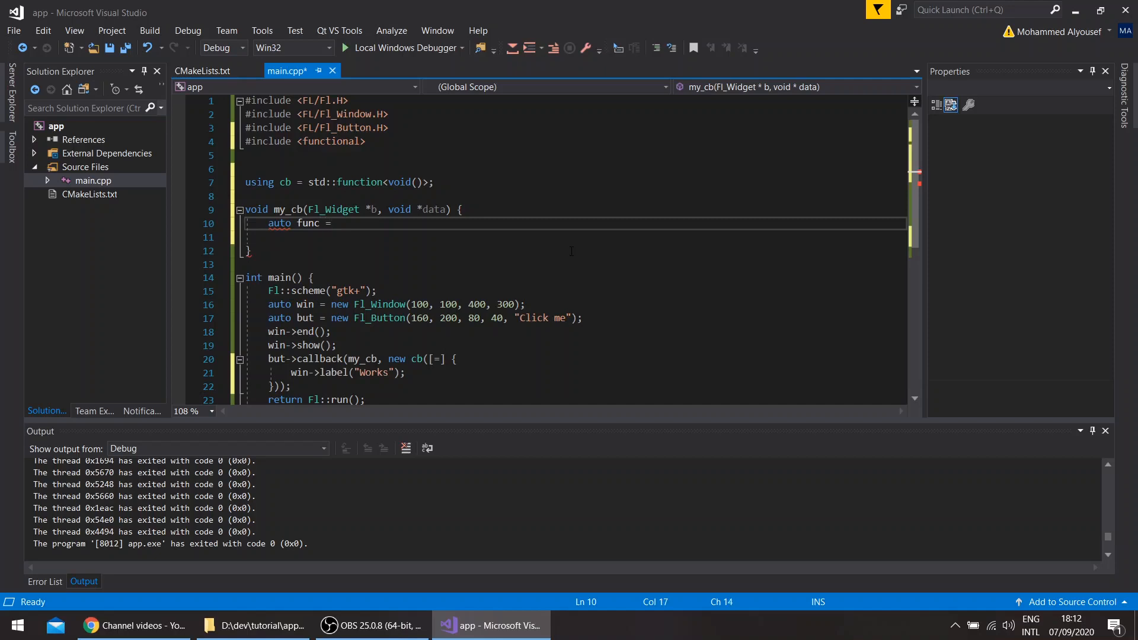
text(static_cast<)
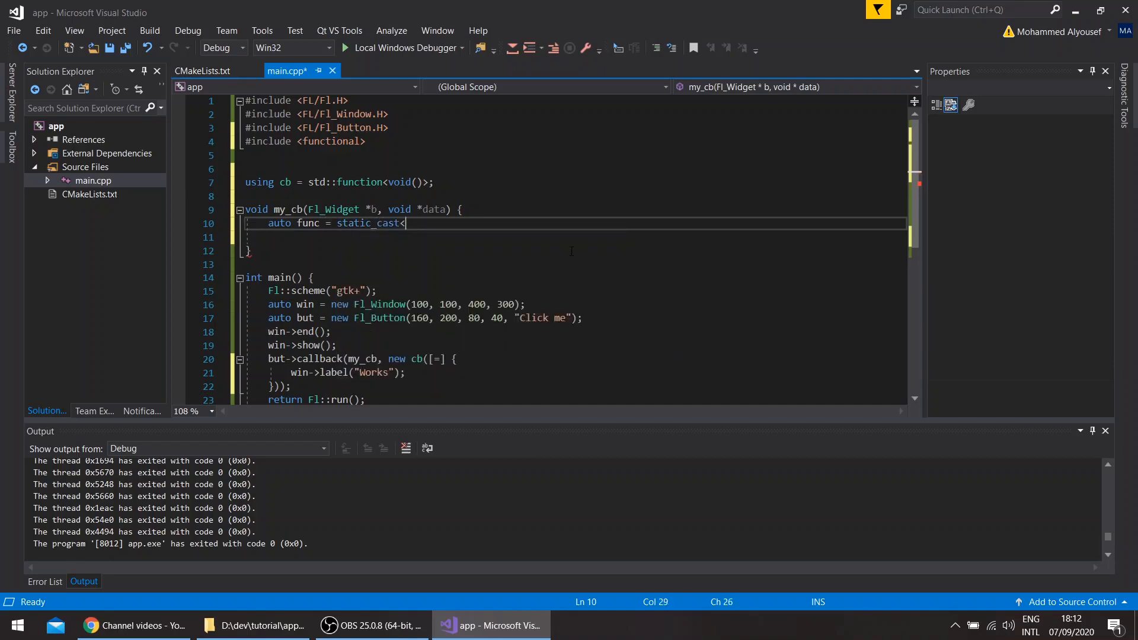
text(cb*)
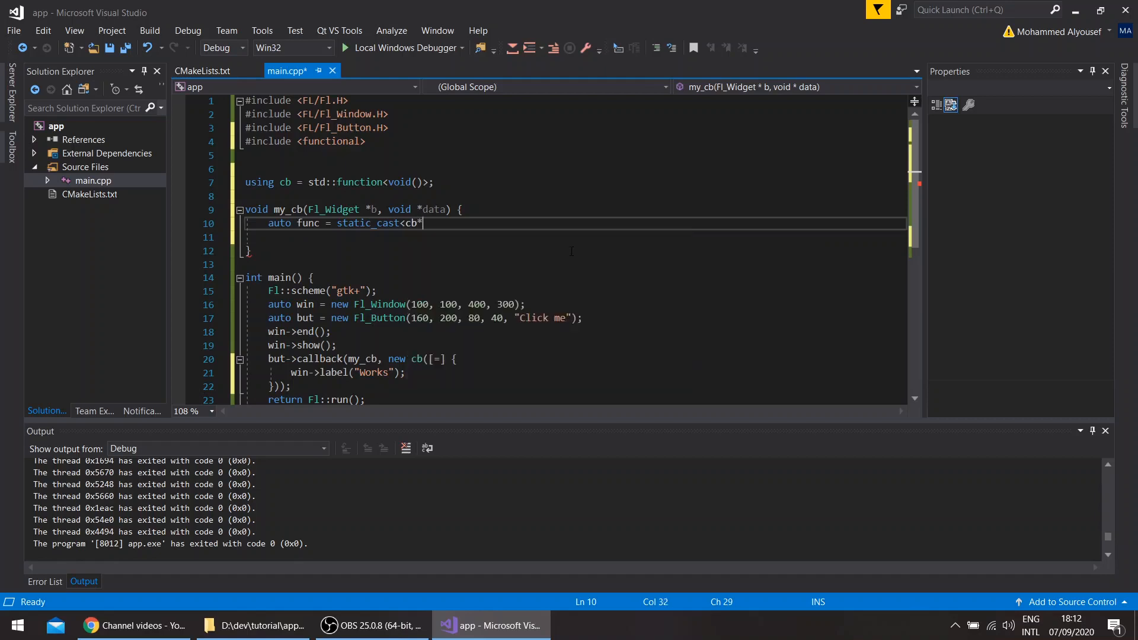
text(>)
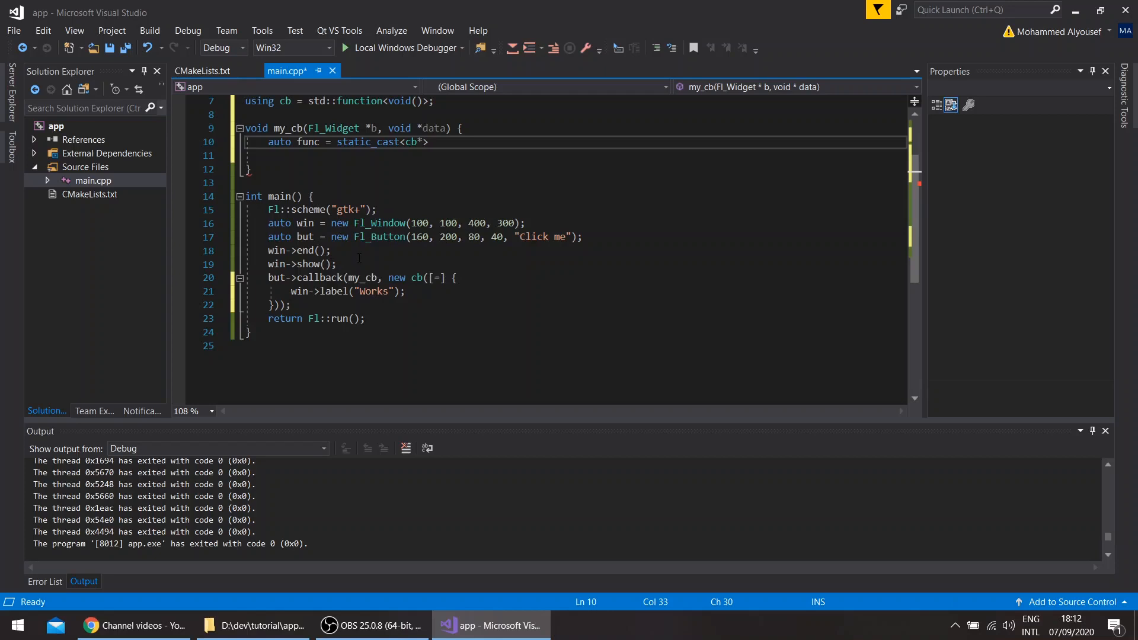
Finish the cast with (data);, call func(), and build with F7
scroll(down, 3)
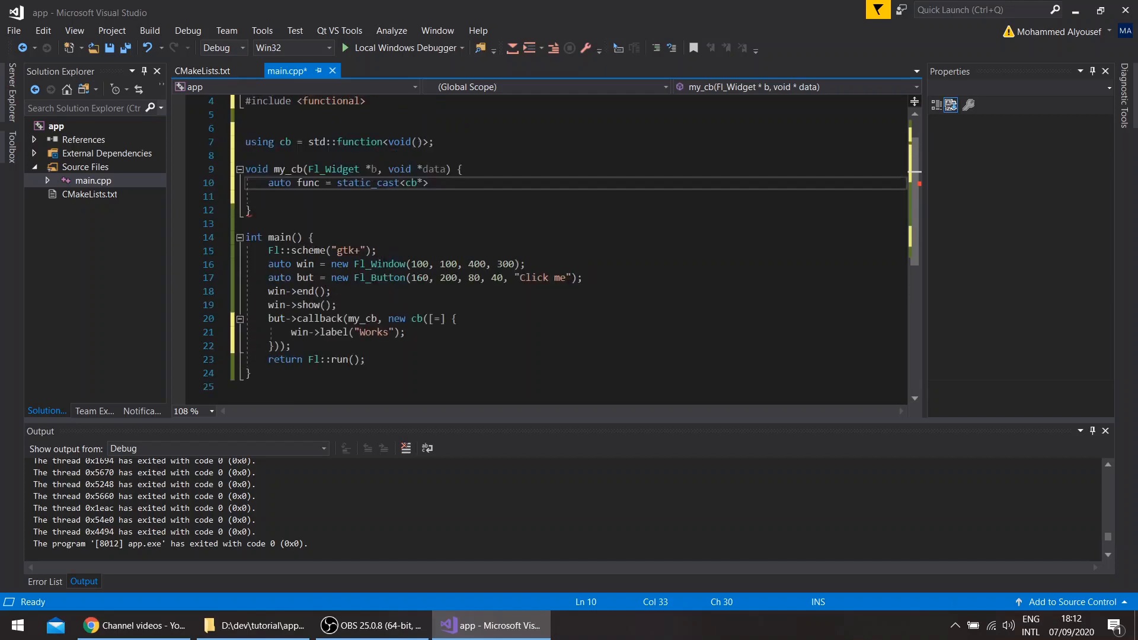
scroll(down, 3)
text(()
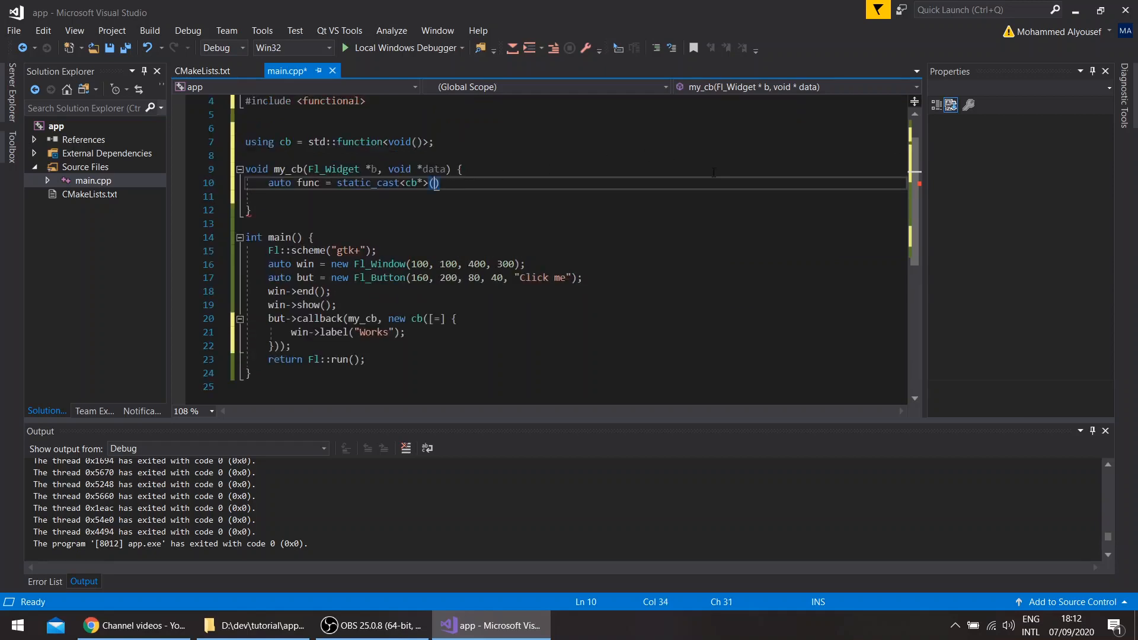
text(data);)
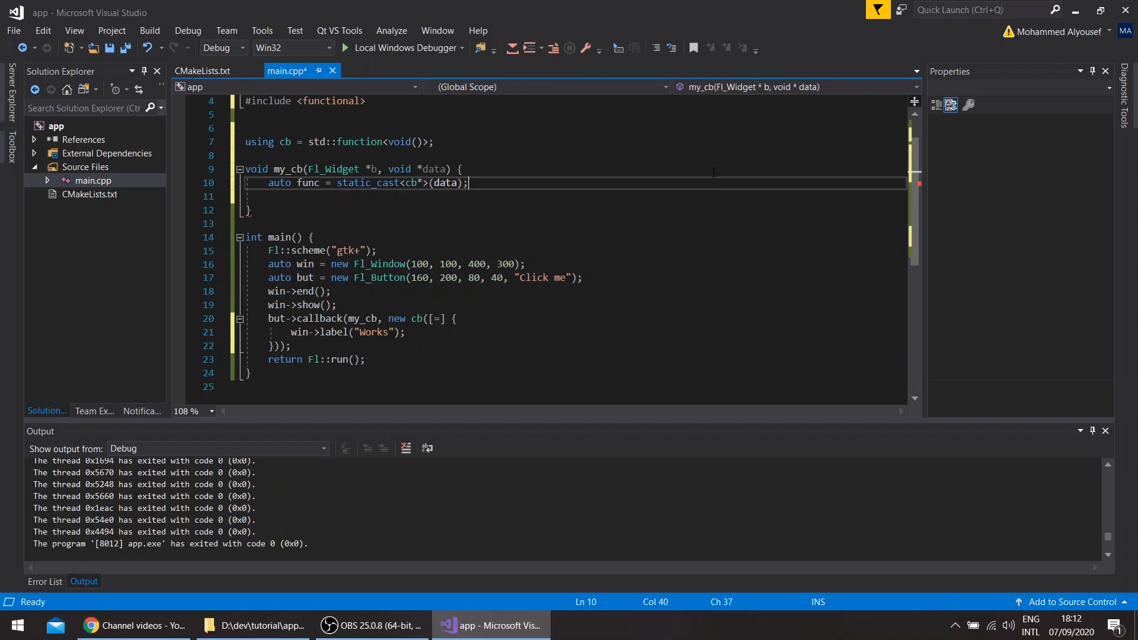
text(cb())
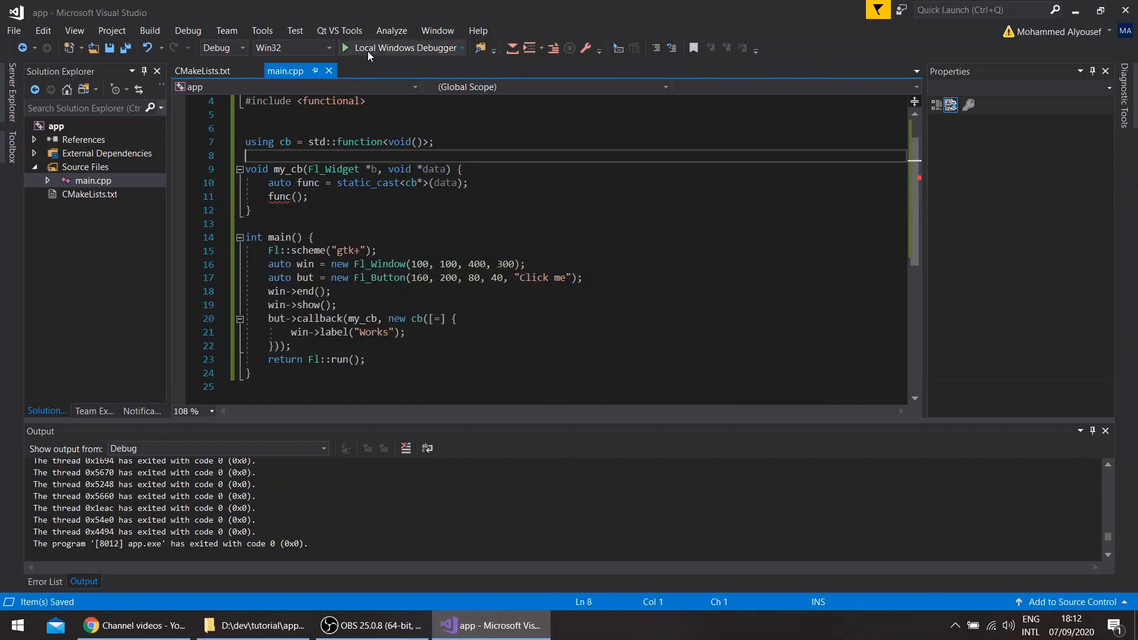
key(F7)
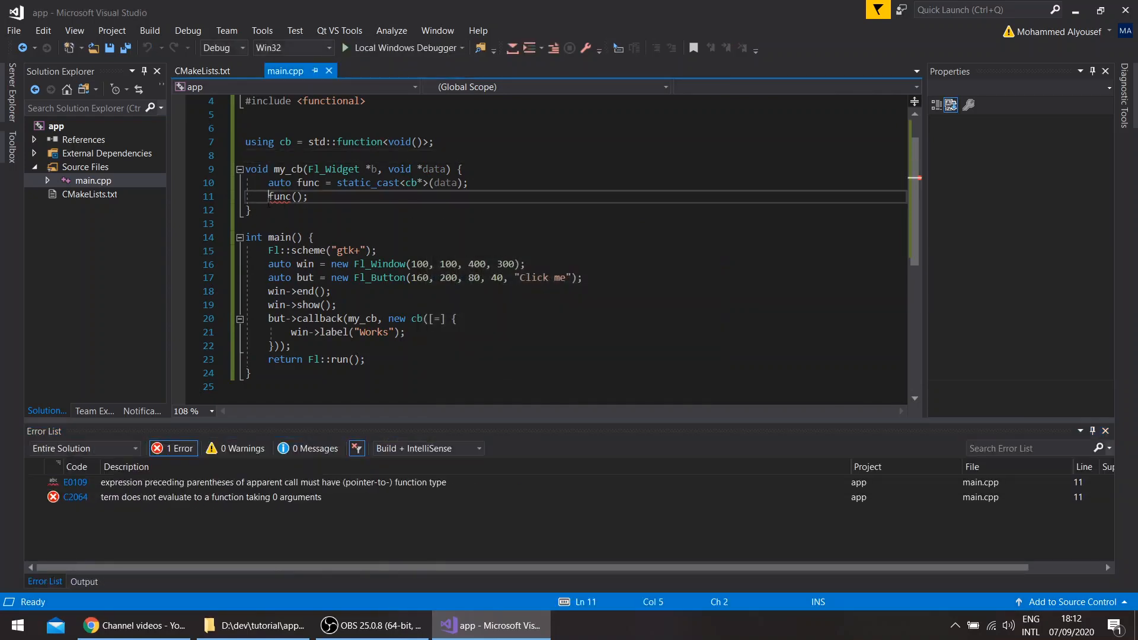
Invoke the callback as (*func)() and store Fl::run() in auto ret in main
text(*)
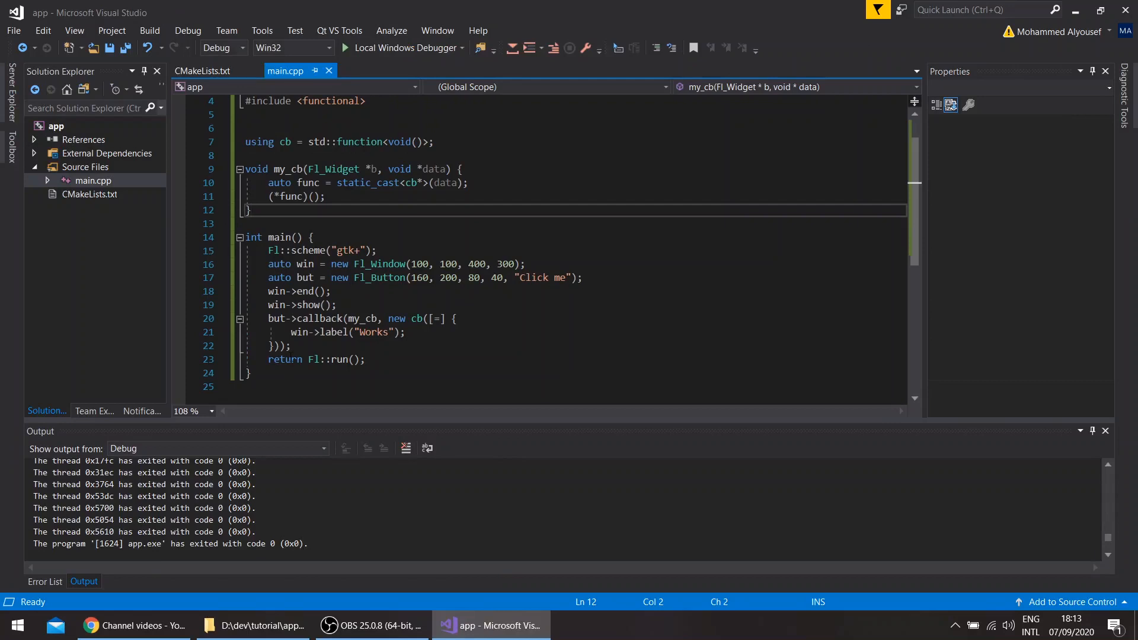
double_click(284, 359)
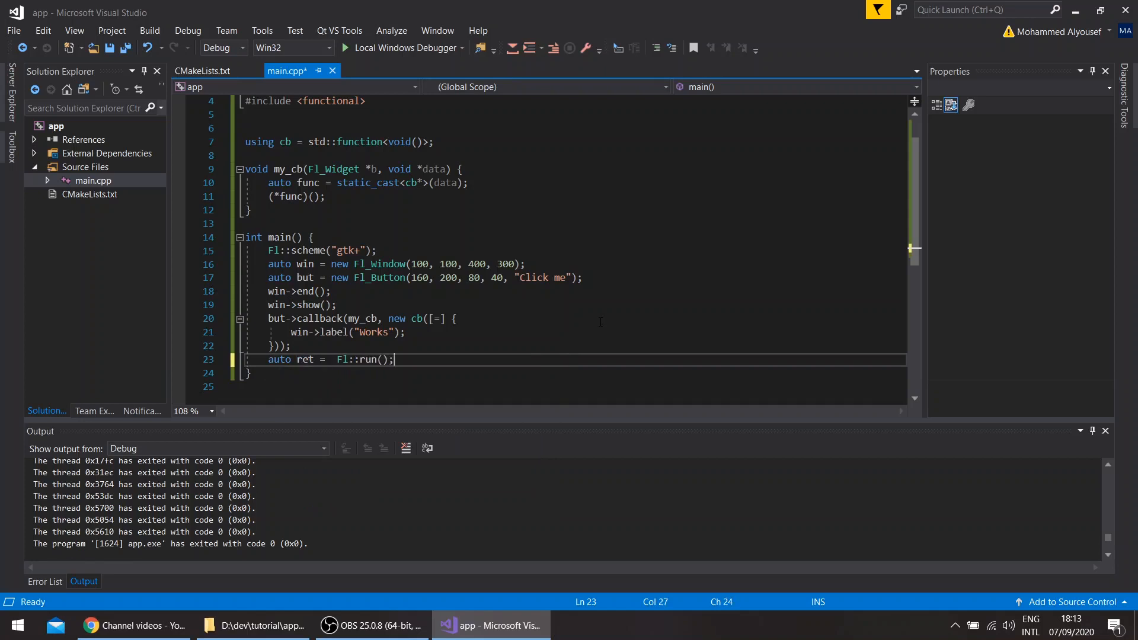
Define cleanup(void *data) above main that casts data to cb* and deletes it
key(enter)
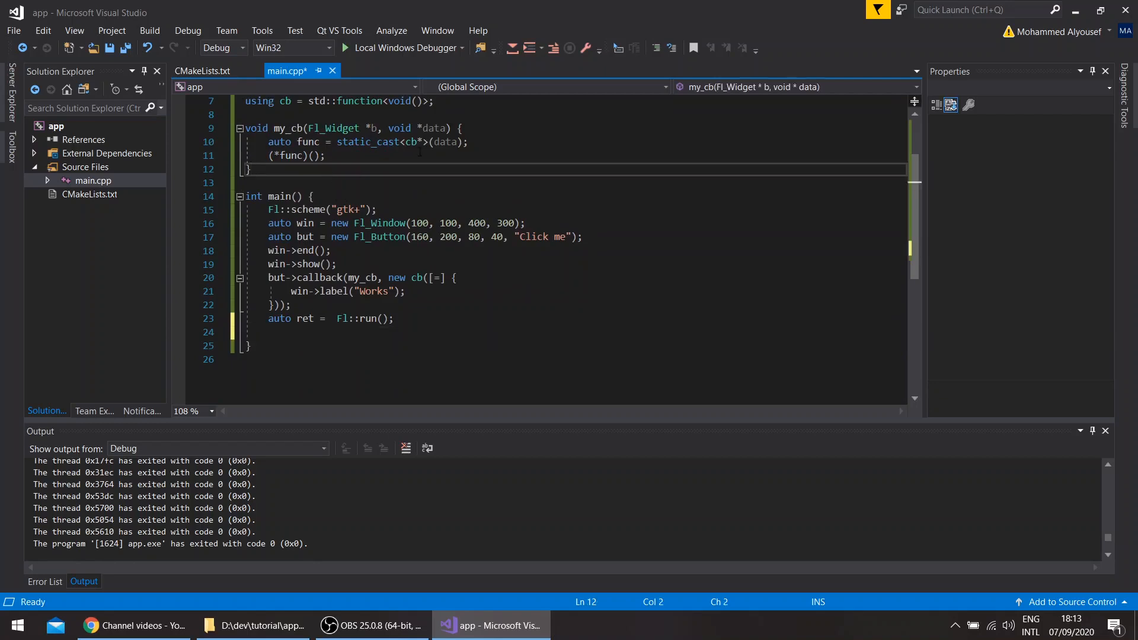
text(void clean)
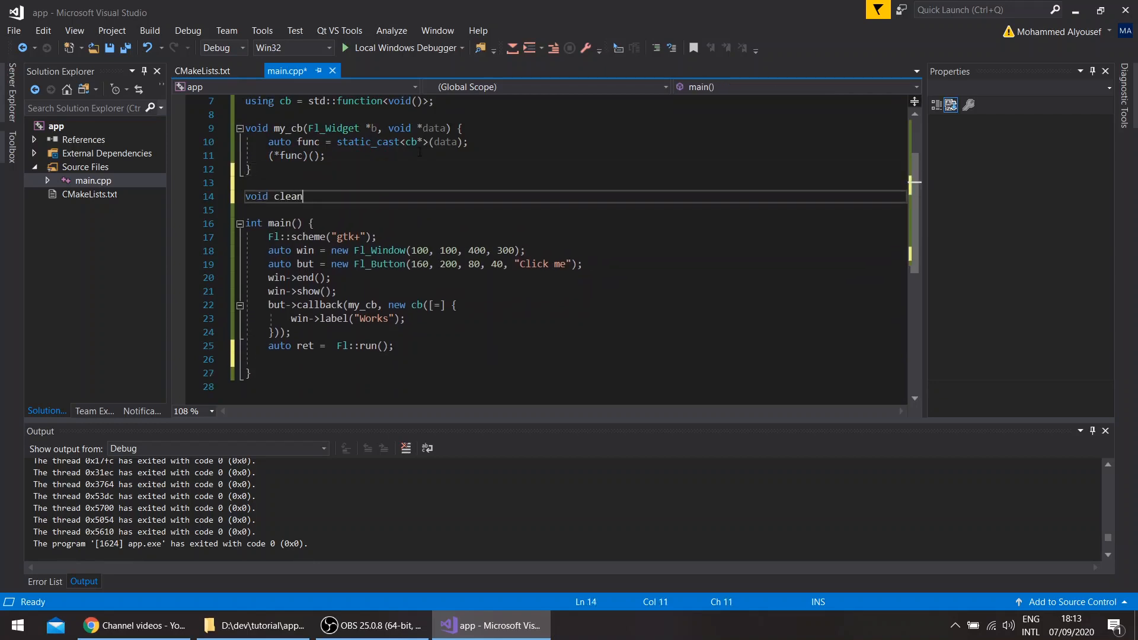
text(up())
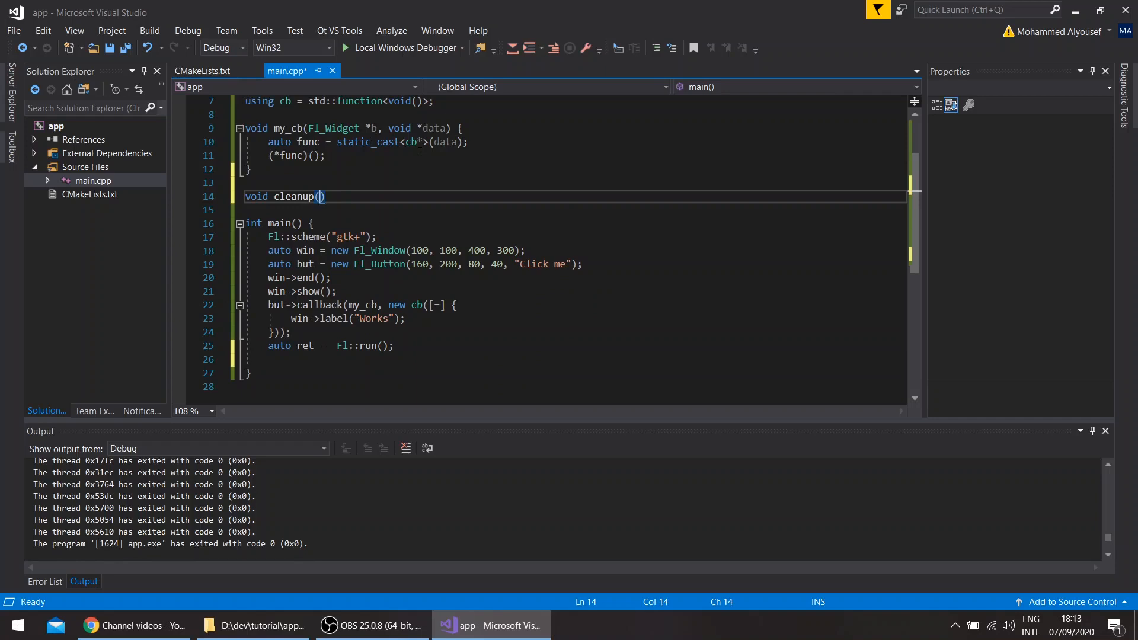
text(void *dat)
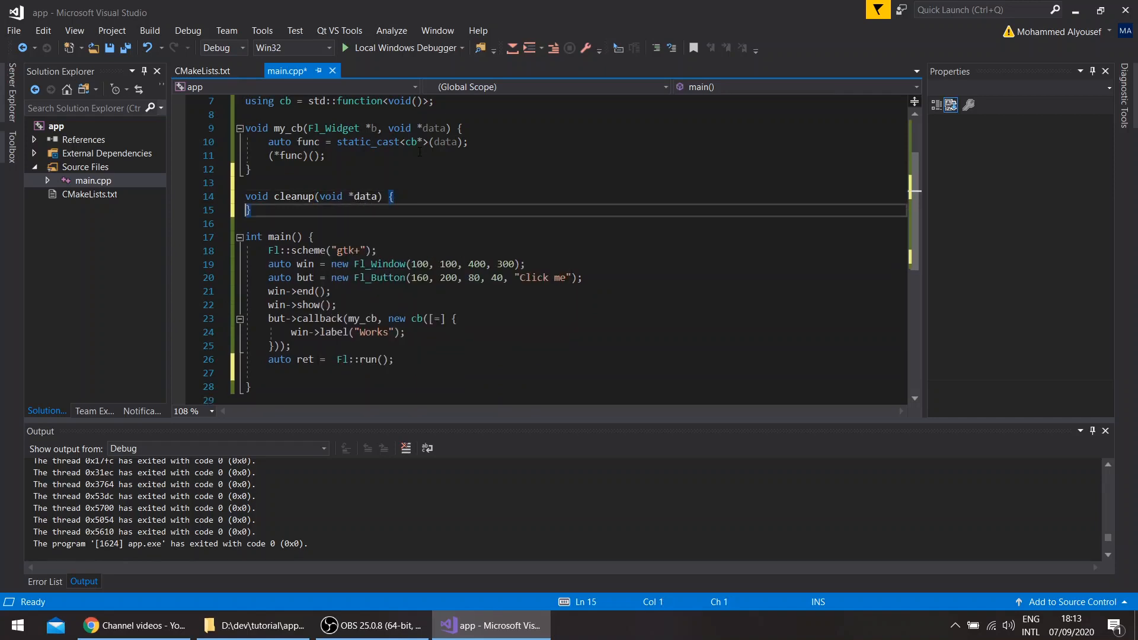
text(auto)
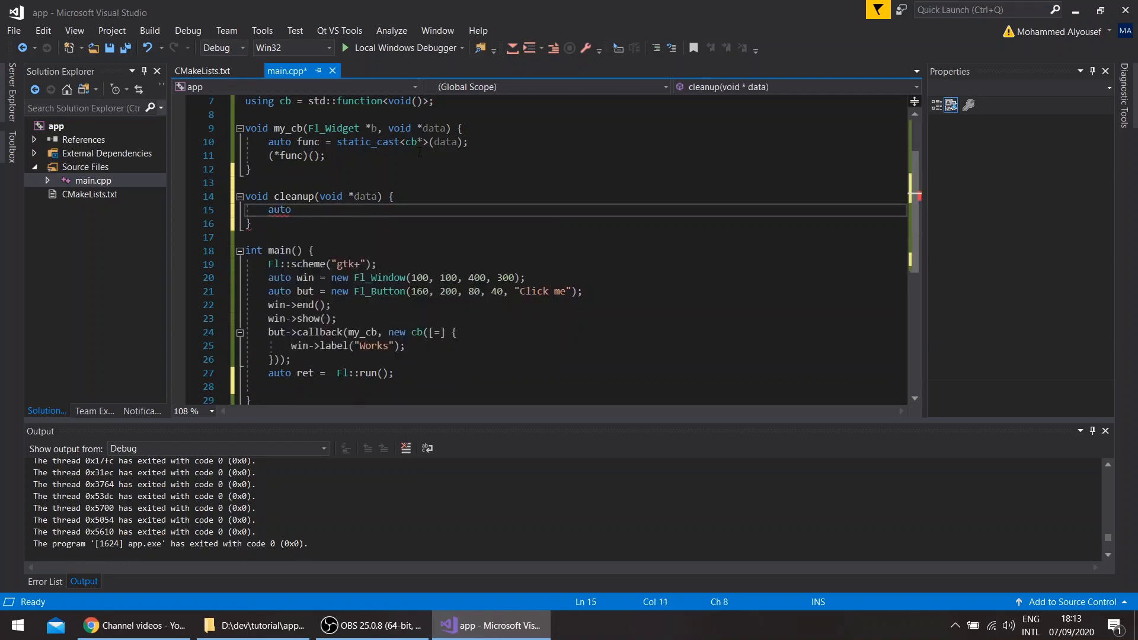
text(func =)
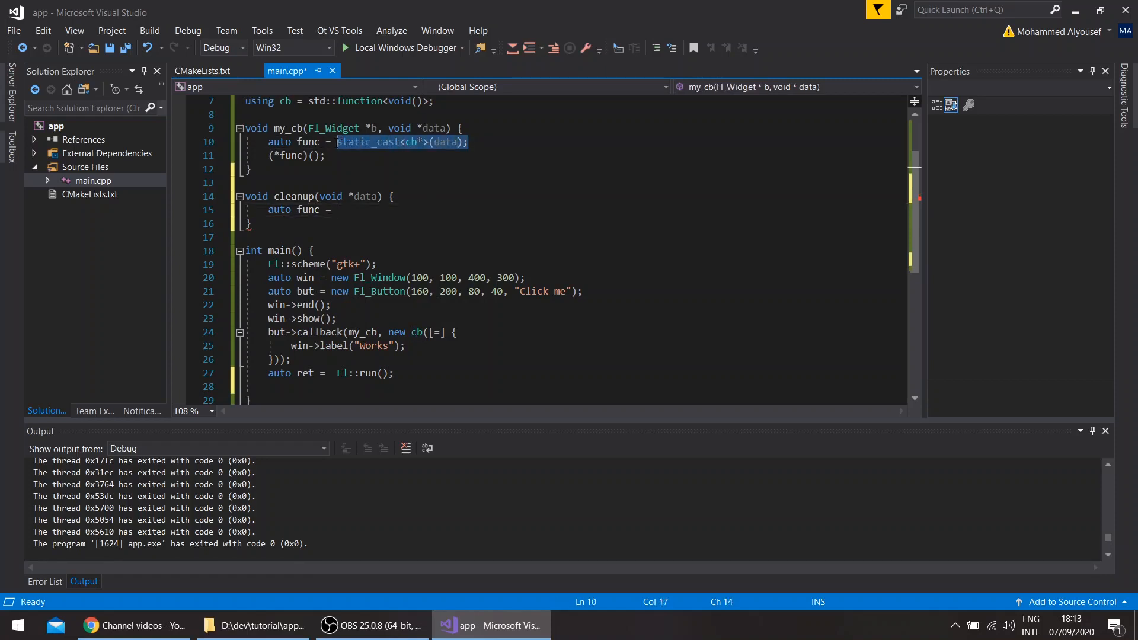
text(static_cast<cb*>(data);)
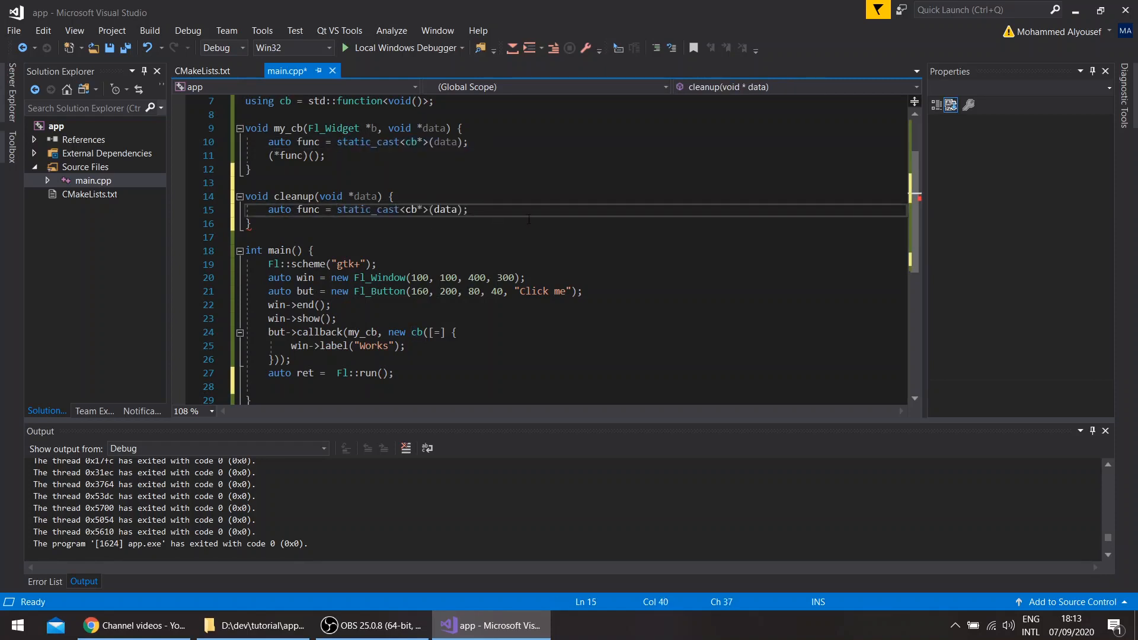
text(delete func;)
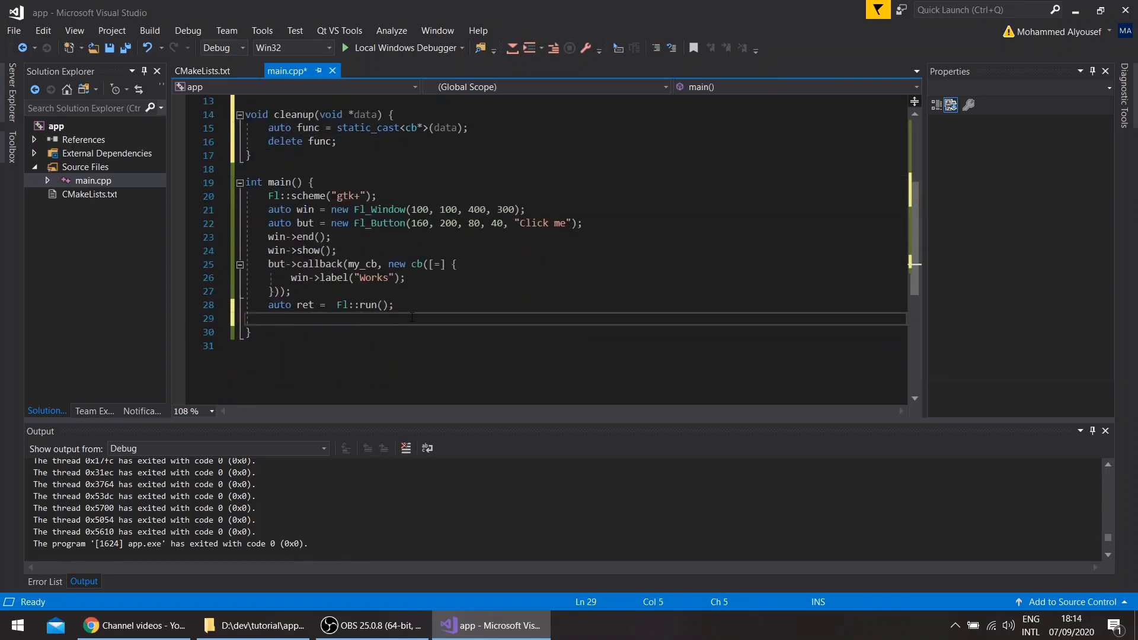
Call cleanup(but->user_data()); in main after Fl::run()
text(cleanup())
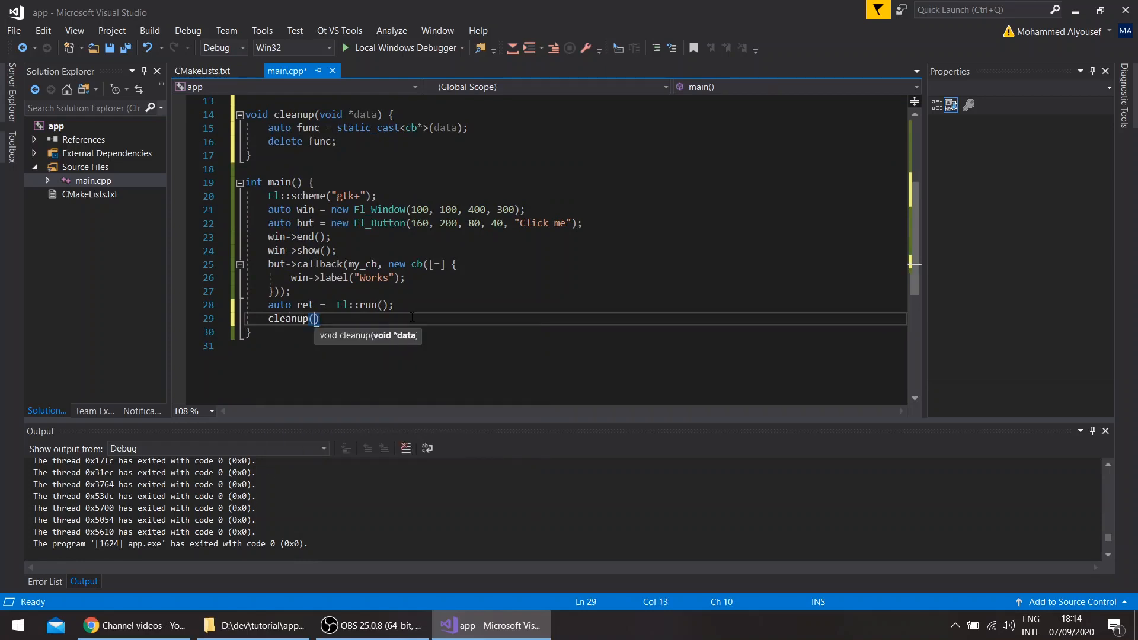
text(but->user_data()
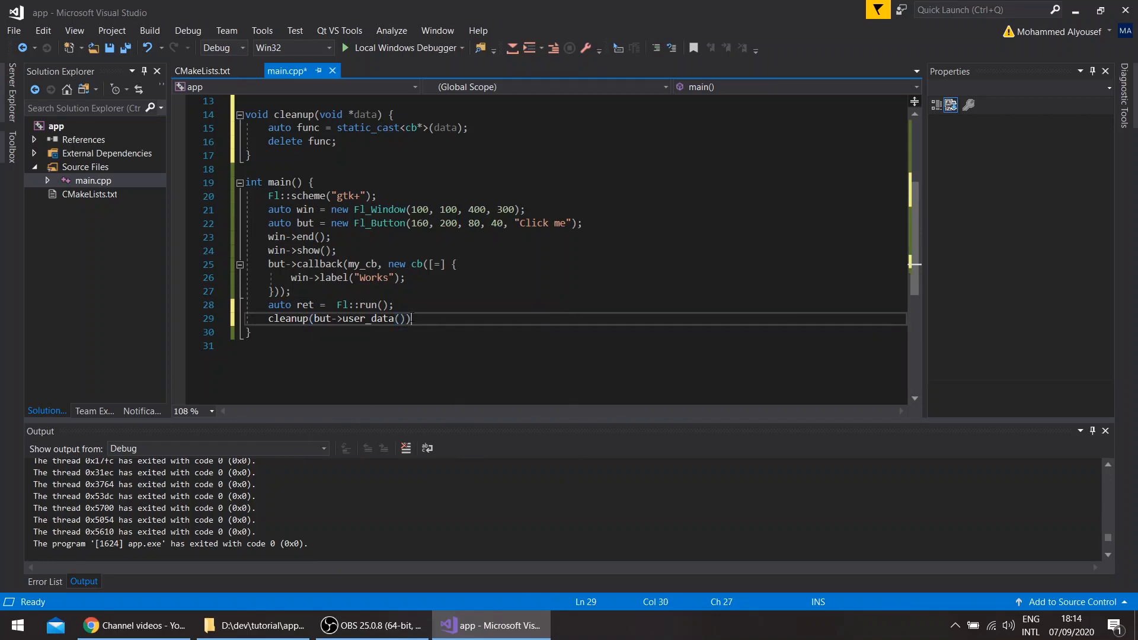
text(;)
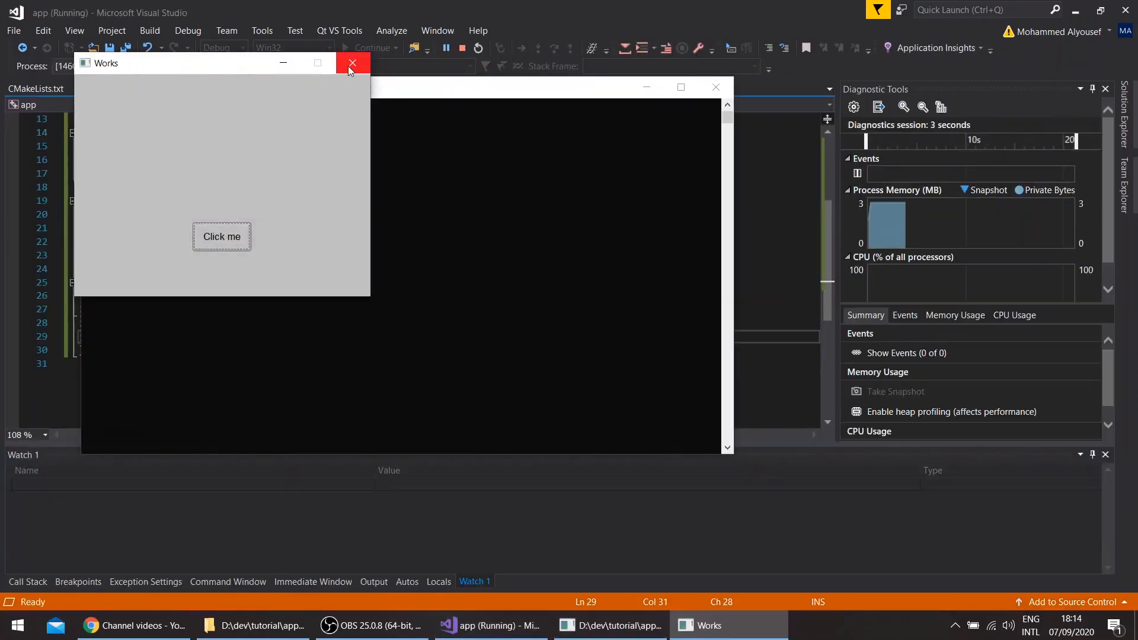
Close the running Works window so the program exits with code 0
click(353, 63)
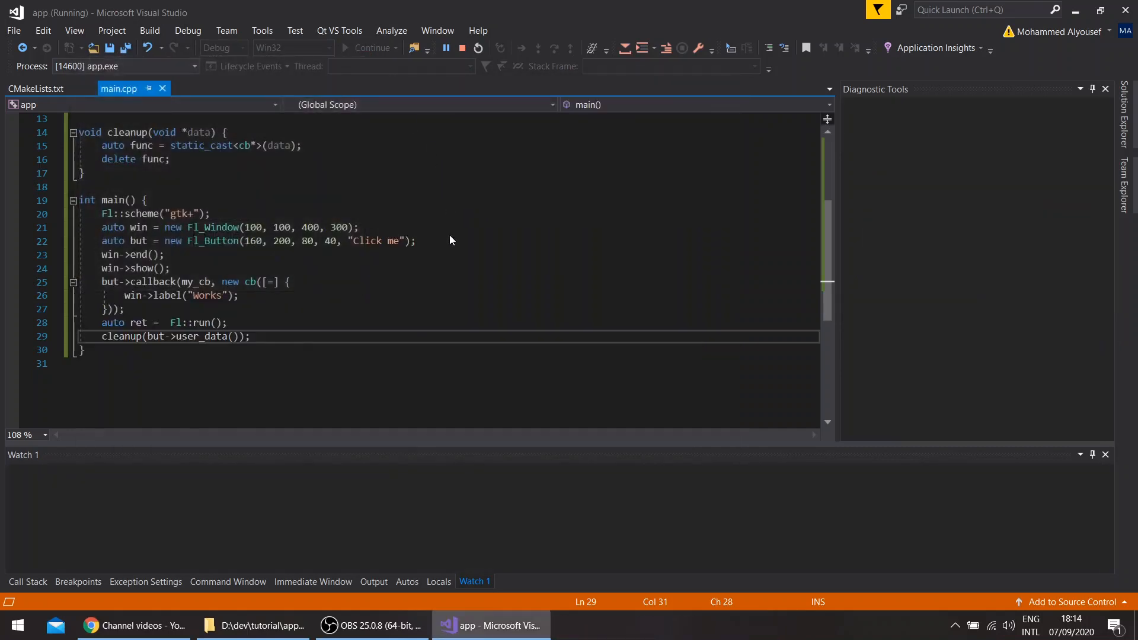
click(462, 47)
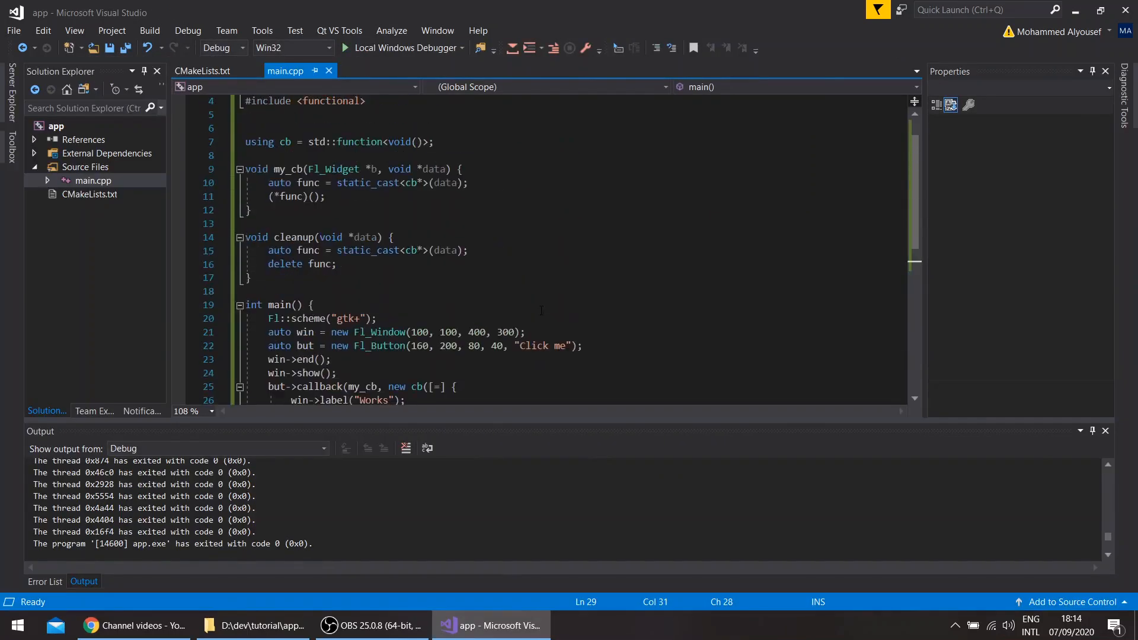